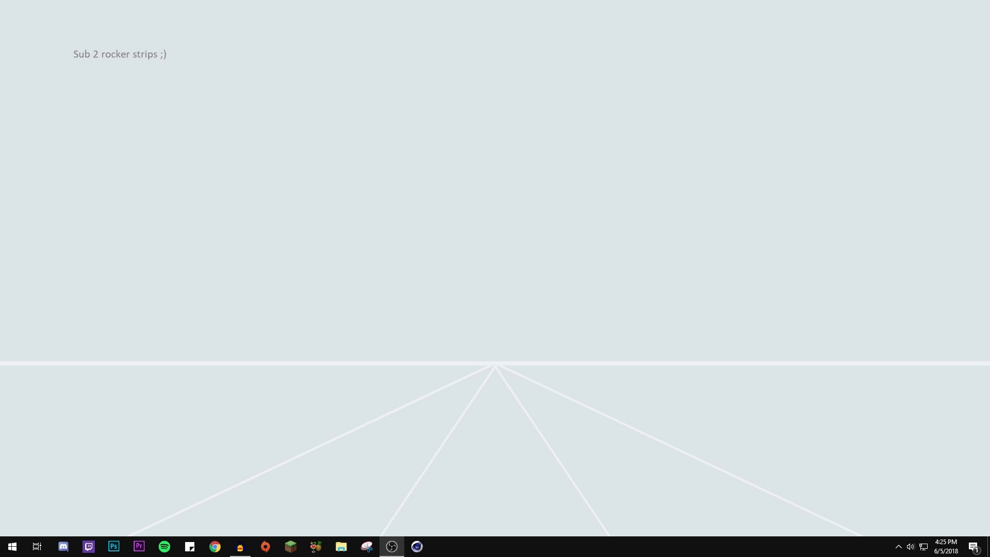
mouse_move(193, 361)
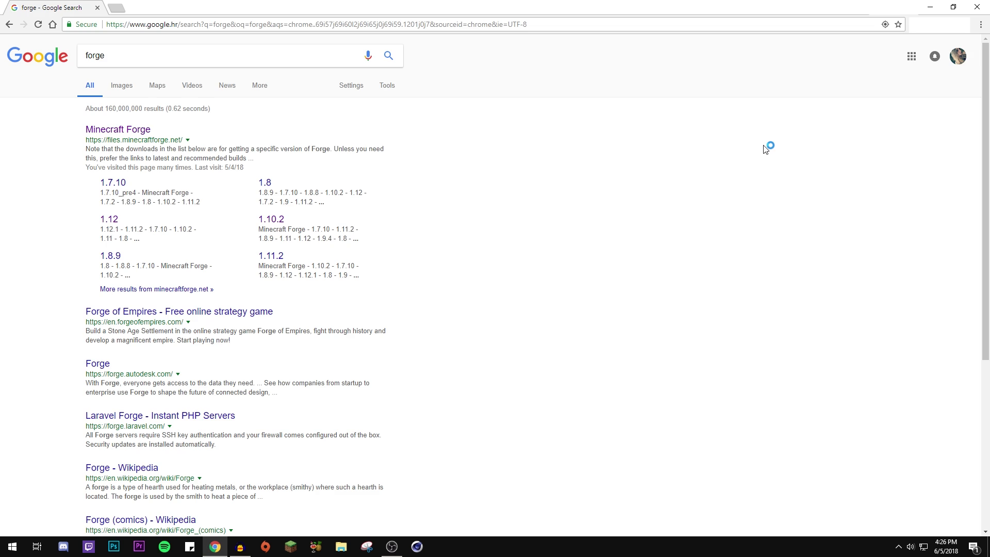
mouse_move(118, 130)
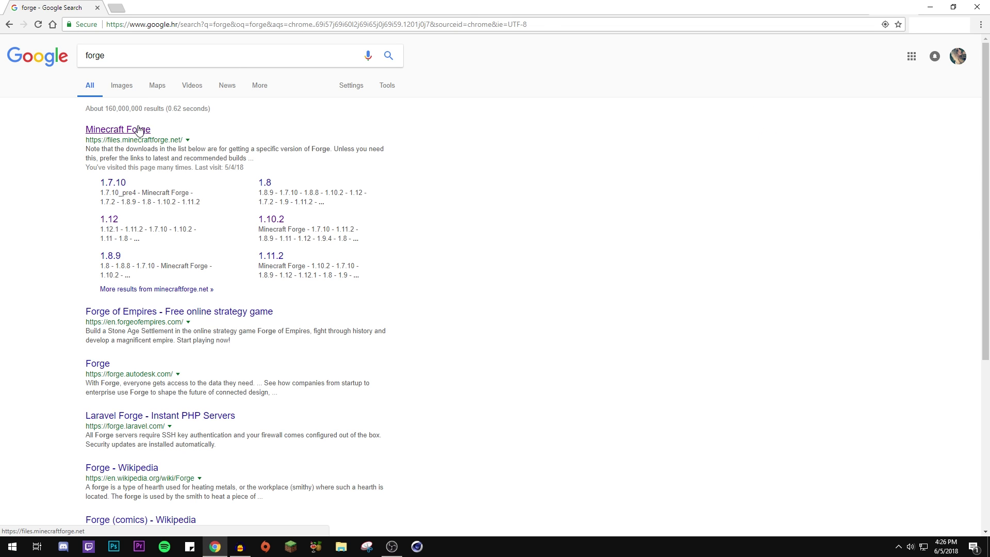
Step: Start the Forge 1.12.2 installer download from the Minecraft Forge site, skipping the adfoc.us countdown
click(118, 130)
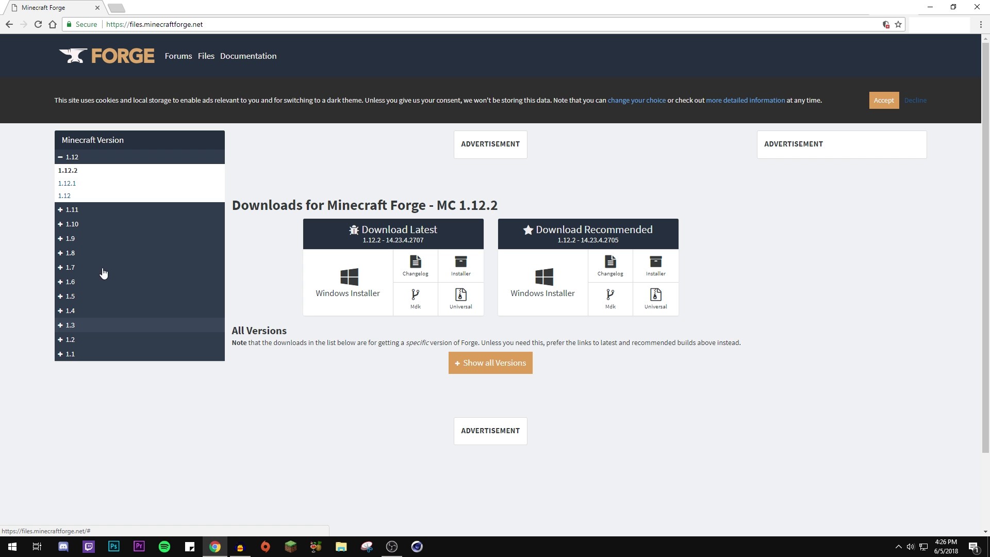
mouse_move(265, 159)
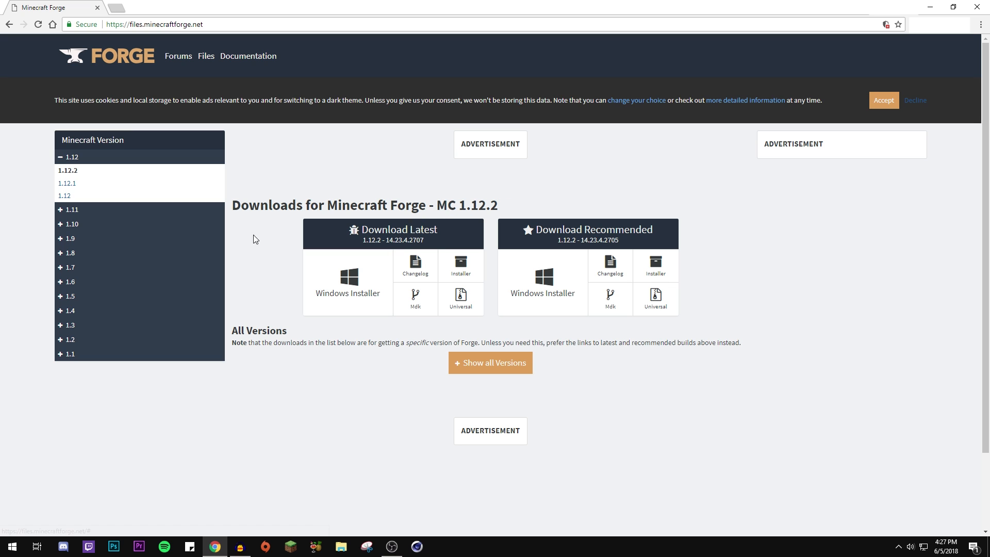
mouse_move(268, 268)
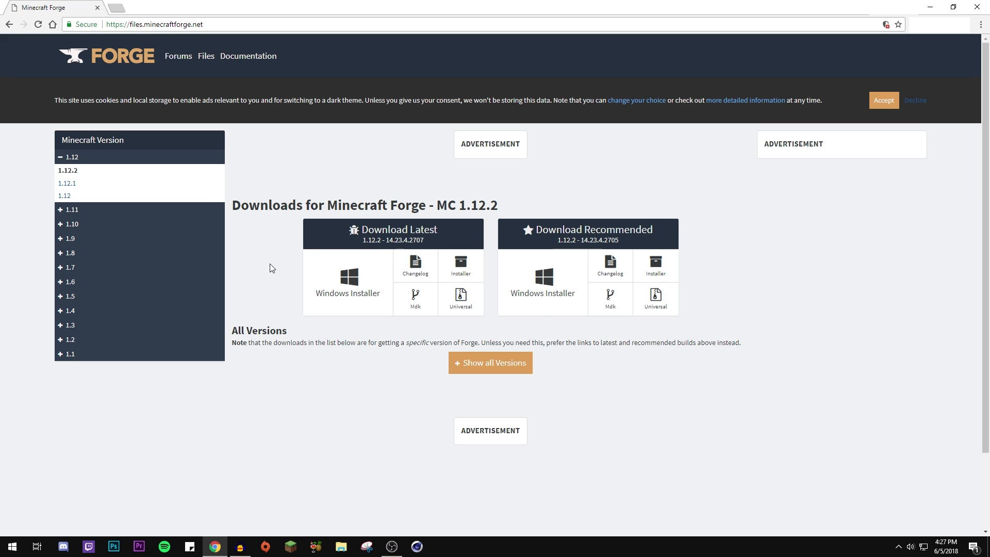
click(883, 100)
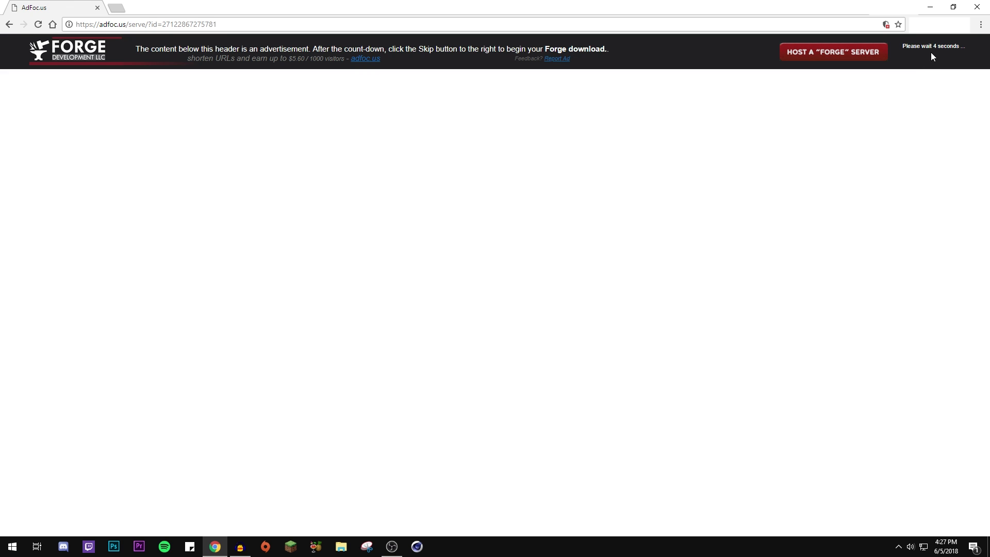
mouse_move(639, 256)
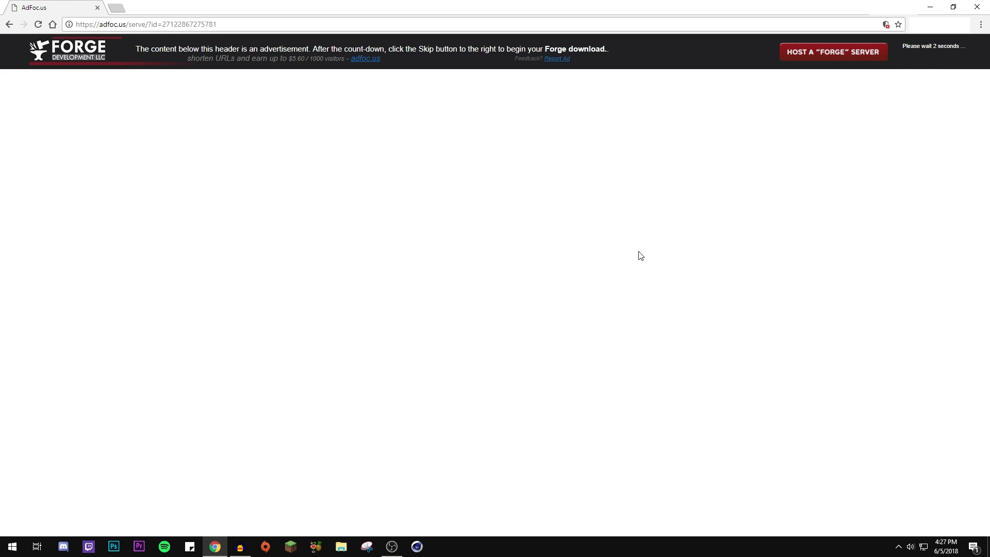
click(917, 51)
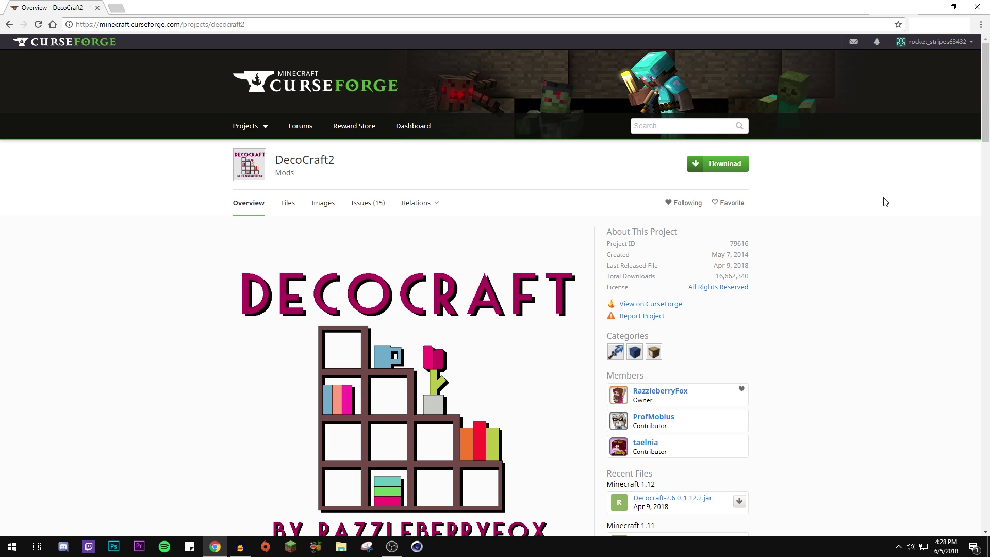
mouse_move(983, 125)
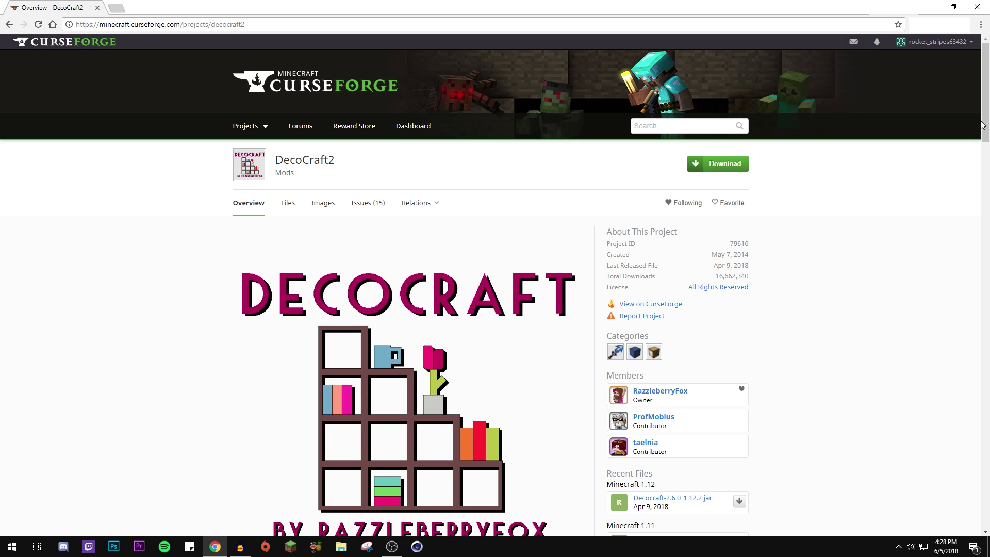
Step: Download the newest DecoCraft2 file, Decocraft-2.6.0_1.12.2.jar, from the Files list
scroll(down, 3)
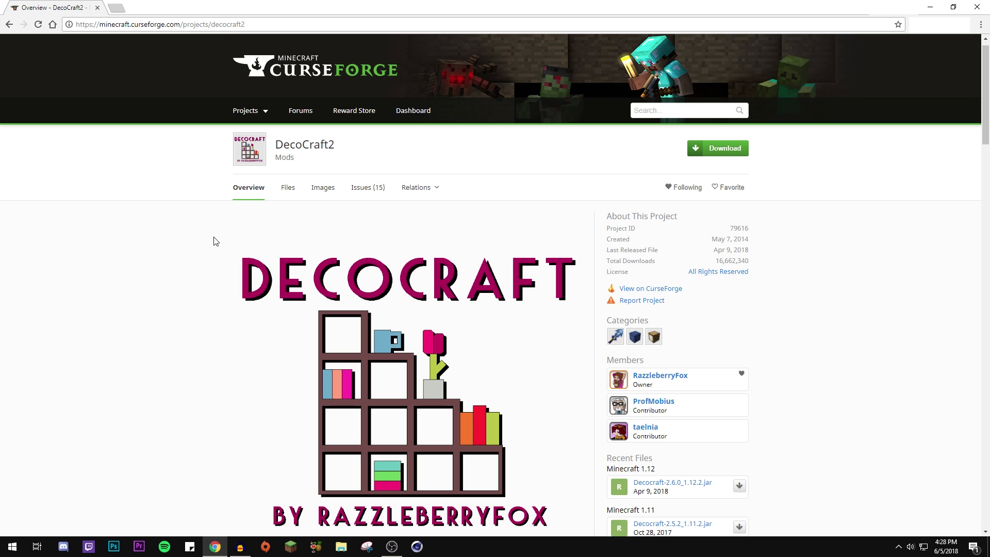
mouse_move(288, 187)
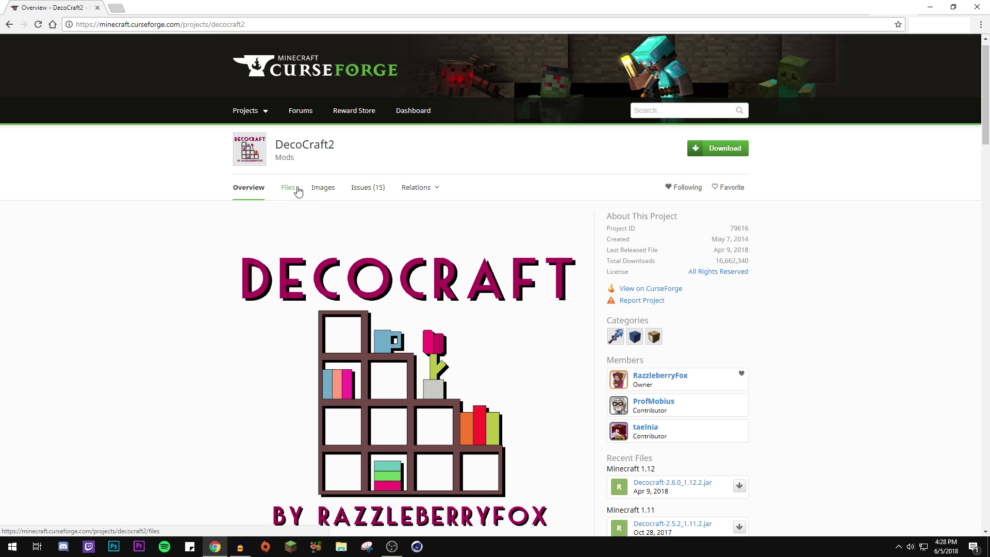
click(288, 187)
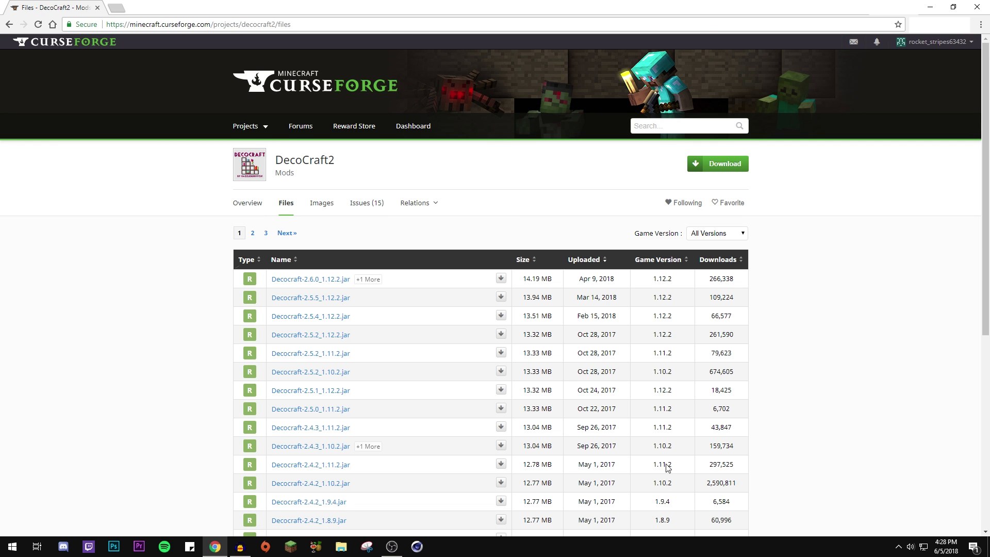
mouse_move(318, 280)
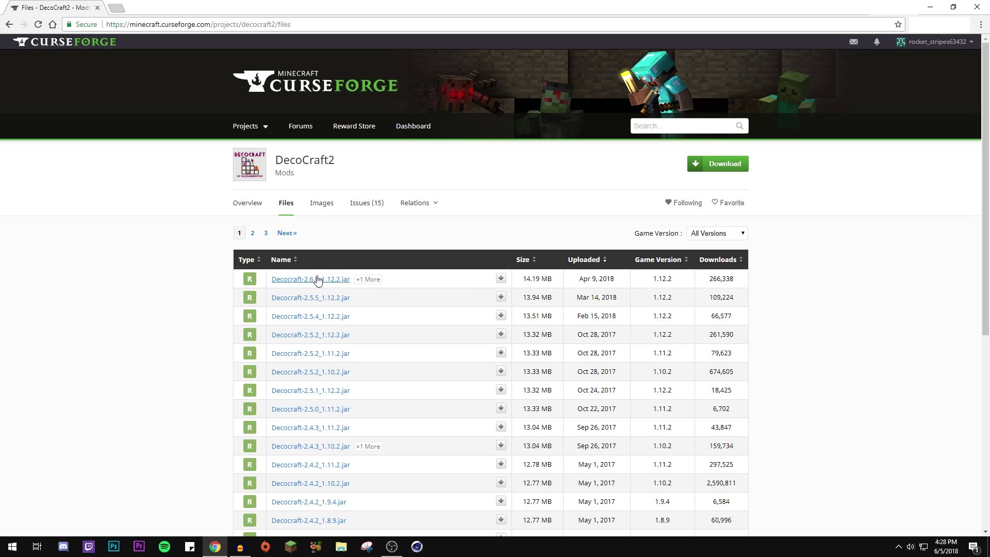
mouse_move(618, 285)
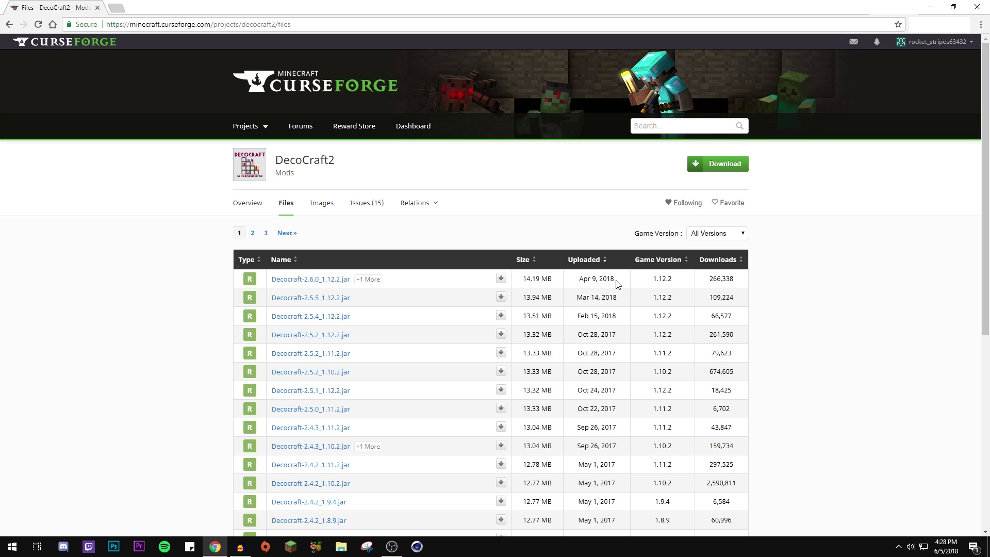
click(501, 278)
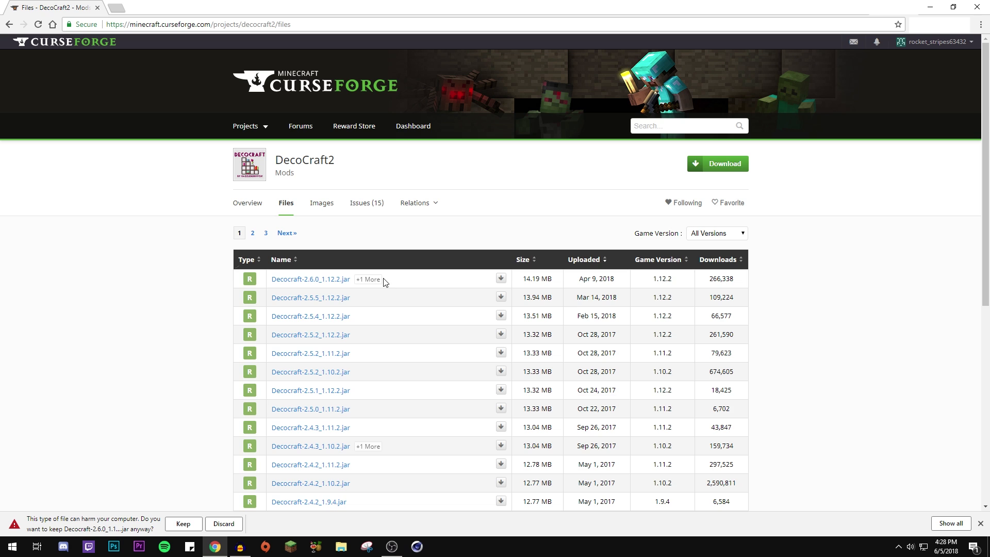
mouse_move(257, 478)
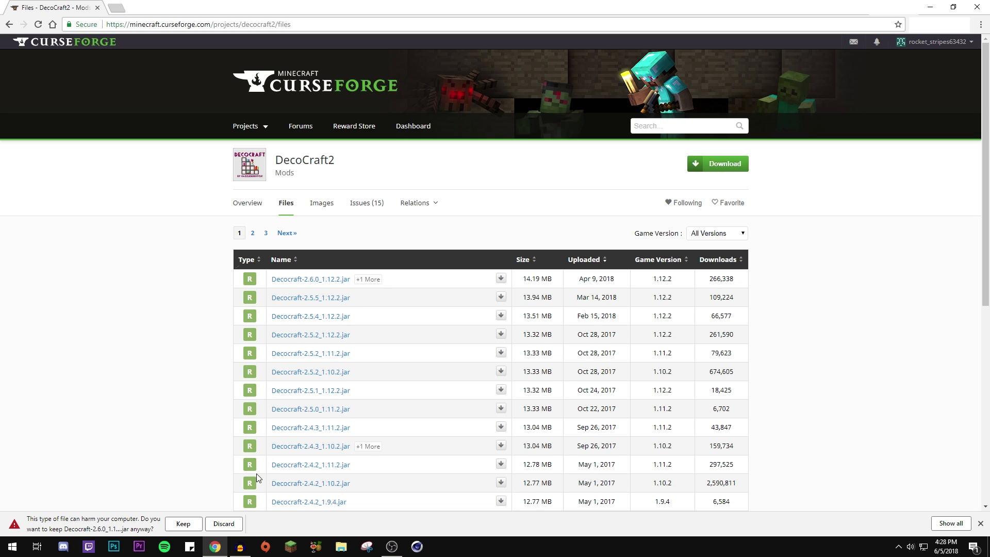
Step: View the 1.12.2 file's details and follow its Required Library link to PTRLib
click(368, 280)
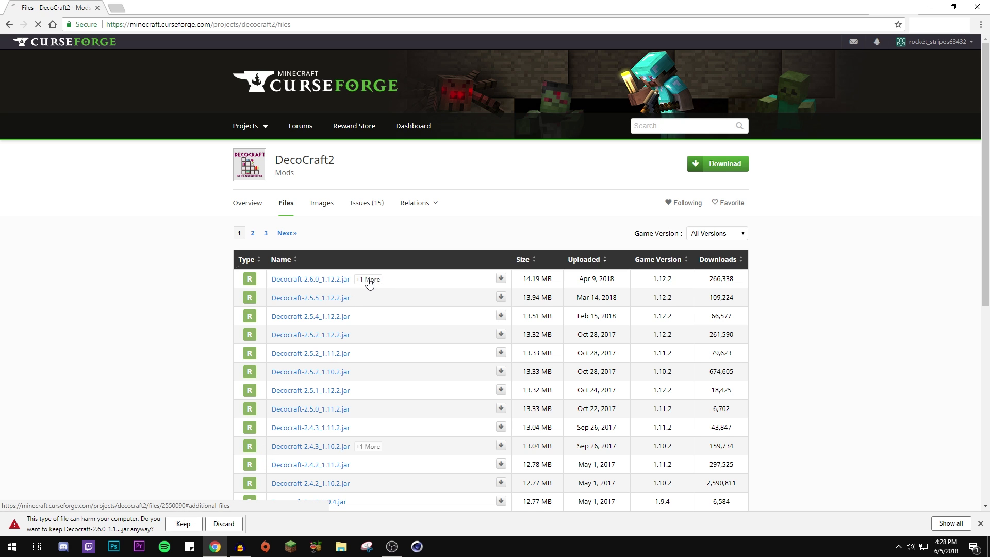
click(369, 279)
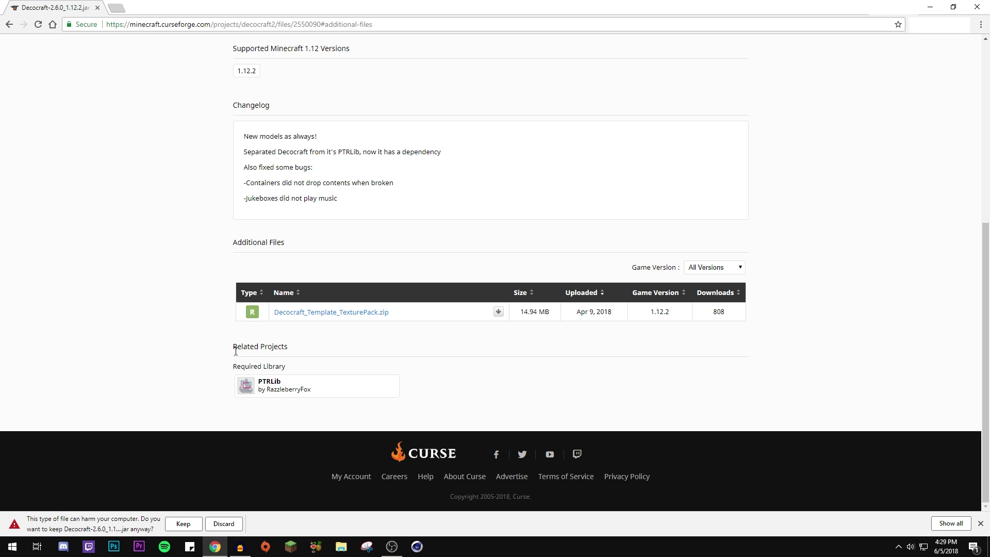
drag(234, 347, 282, 367)
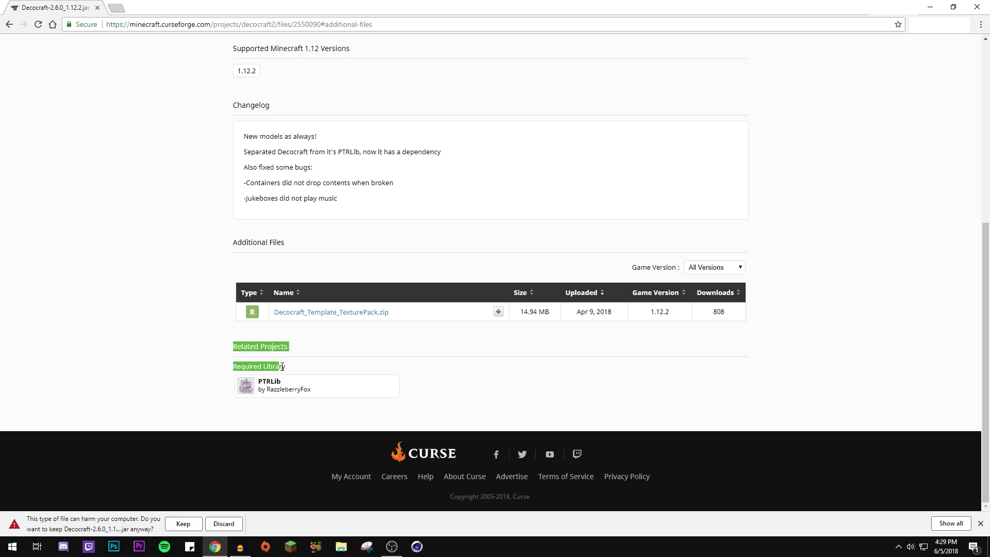
click(269, 385)
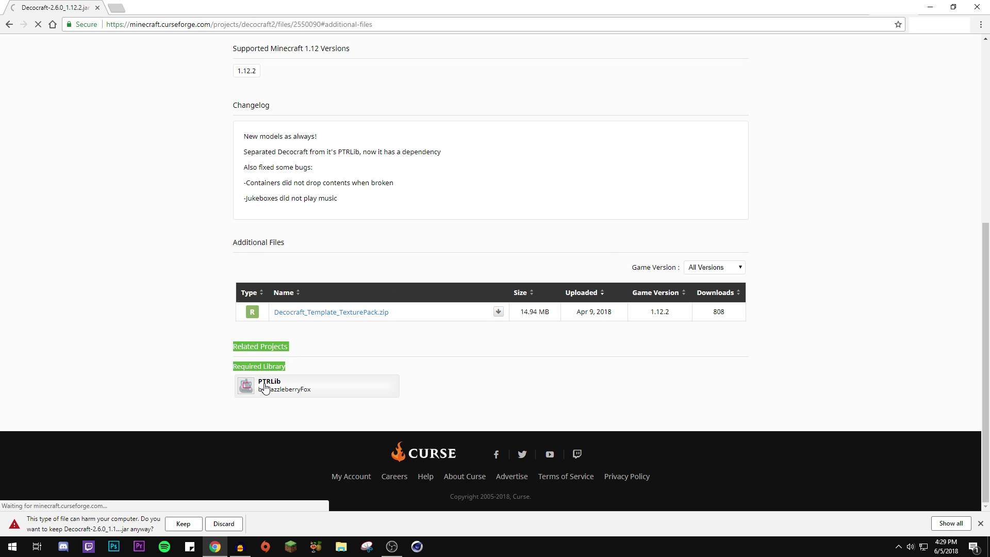
Step: Download PTRLib-1.0.2.jar and keep both it and the DecoCraft2 jar despite the warnings
click(269, 381)
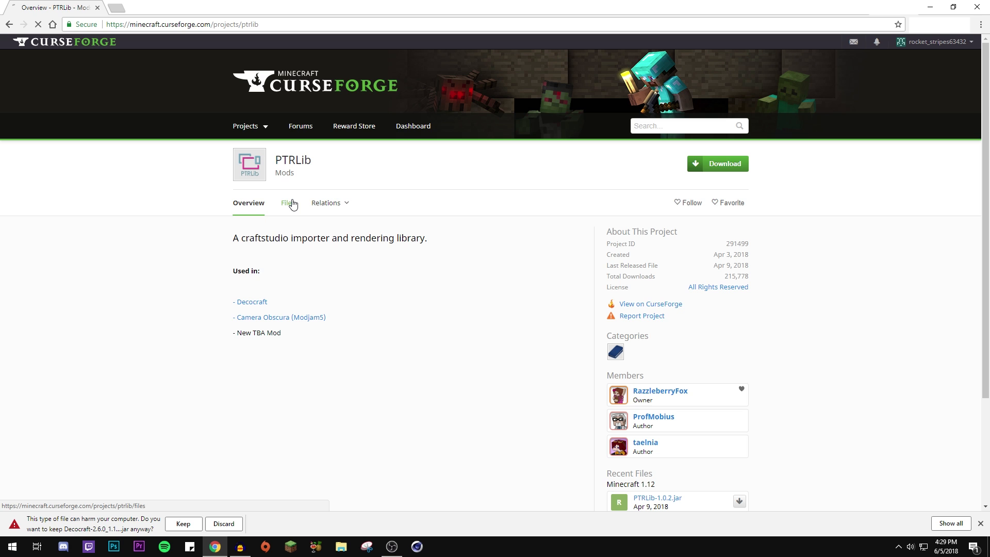
click(289, 203)
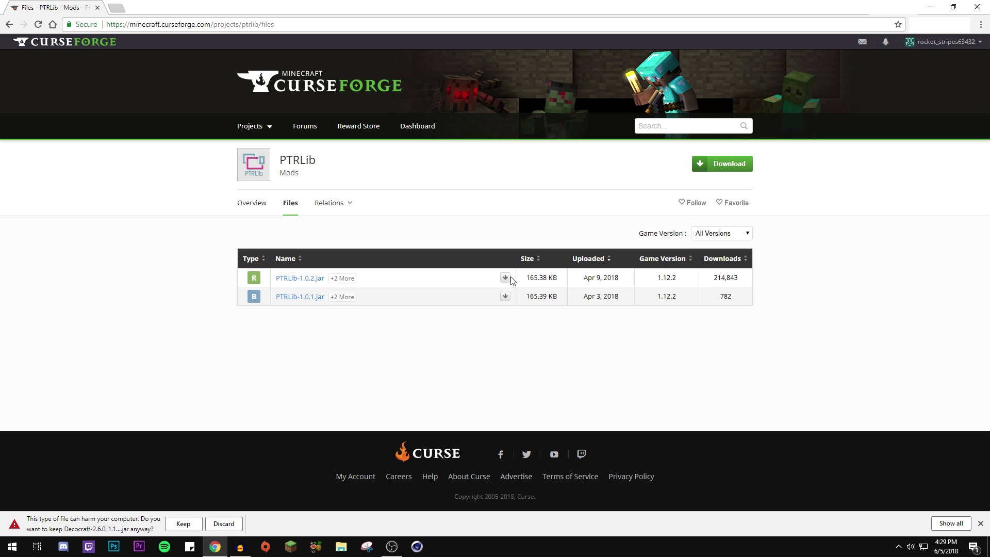
mouse_move(505, 277)
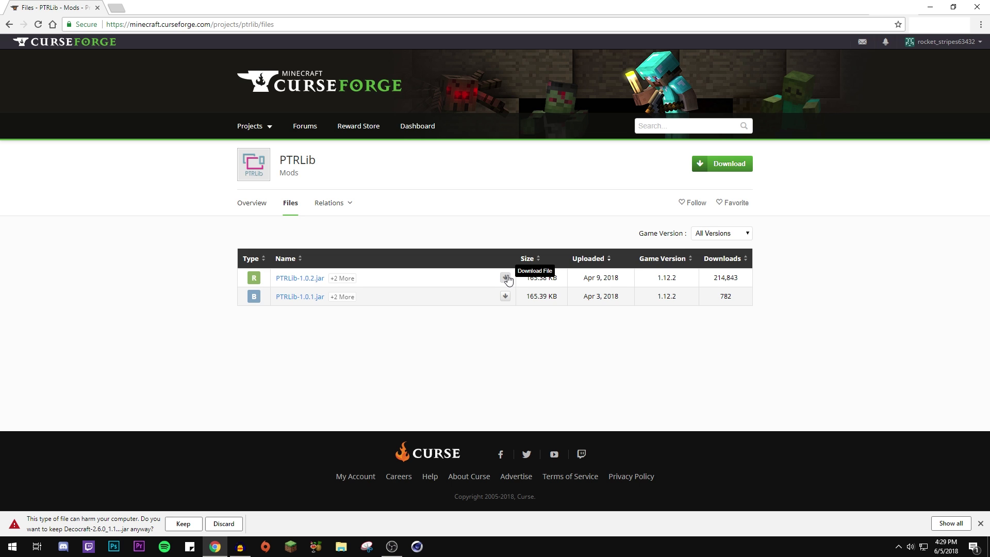
click(505, 277)
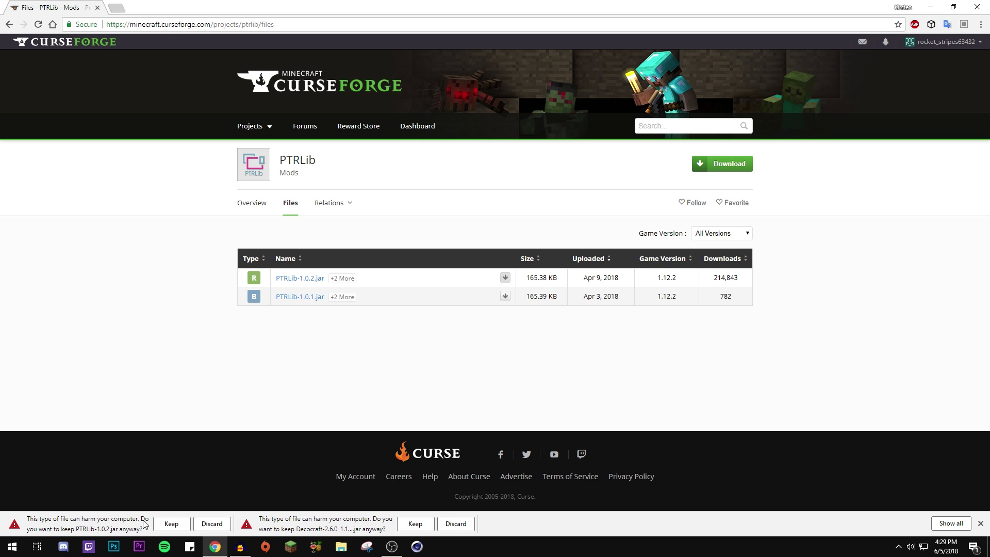
mouse_move(339, 528)
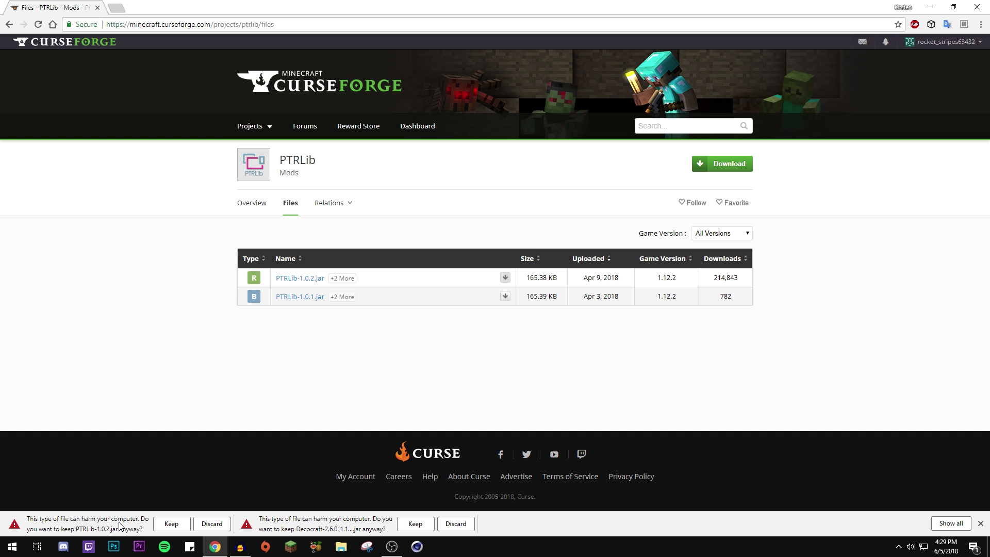
click(171, 524)
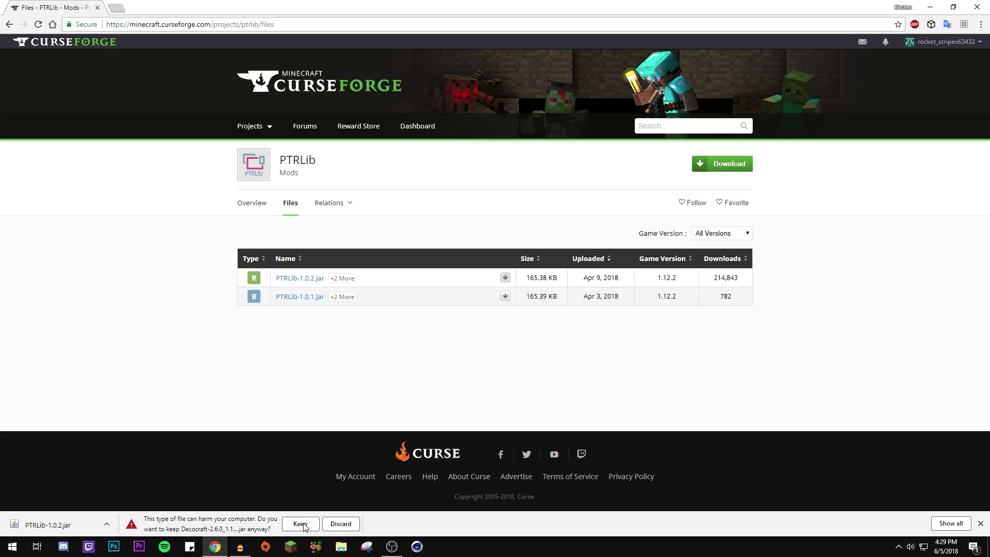
click(299, 524)
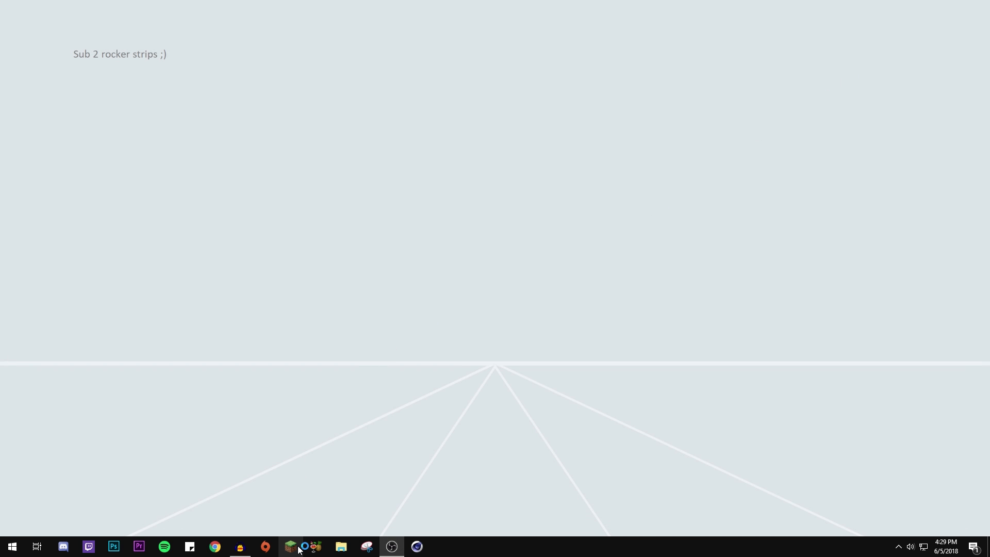
Step: Bring up the Minecraft Launcher and go to its Launch options section
click(289, 551)
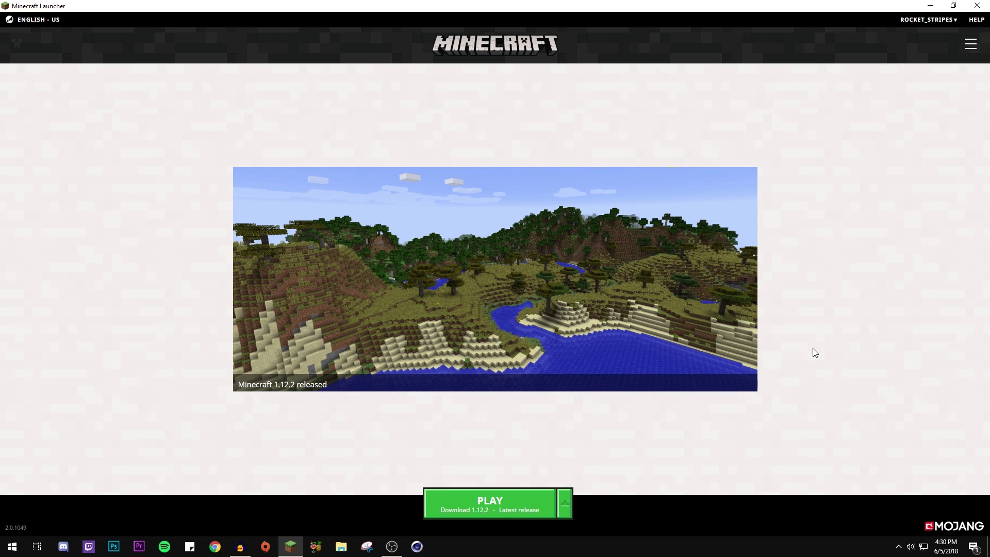
click(971, 44)
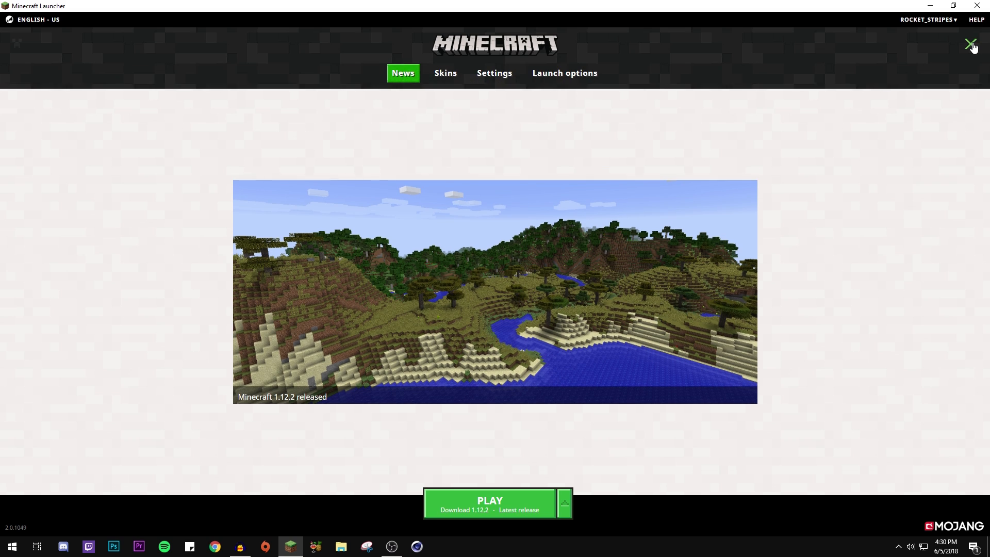
click(564, 73)
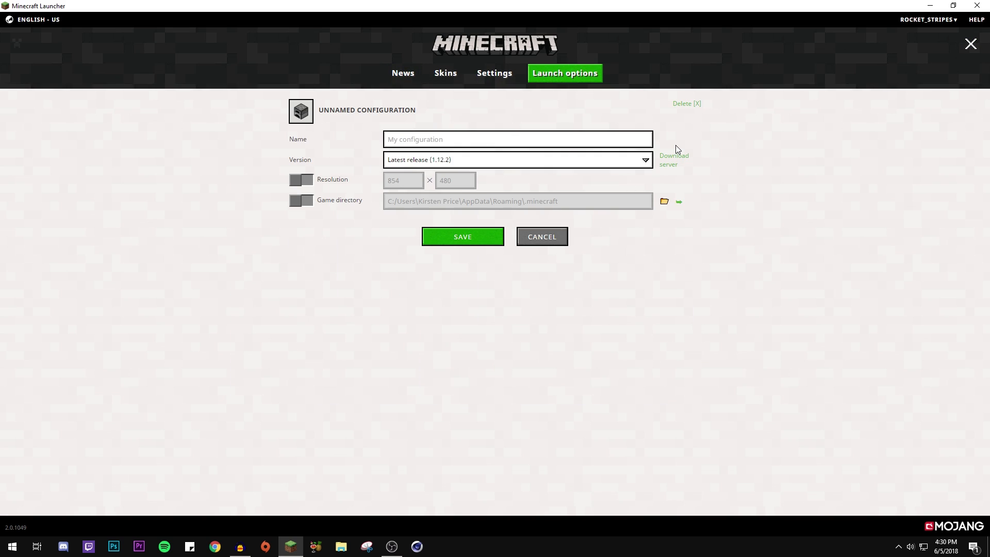
mouse_move(541, 236)
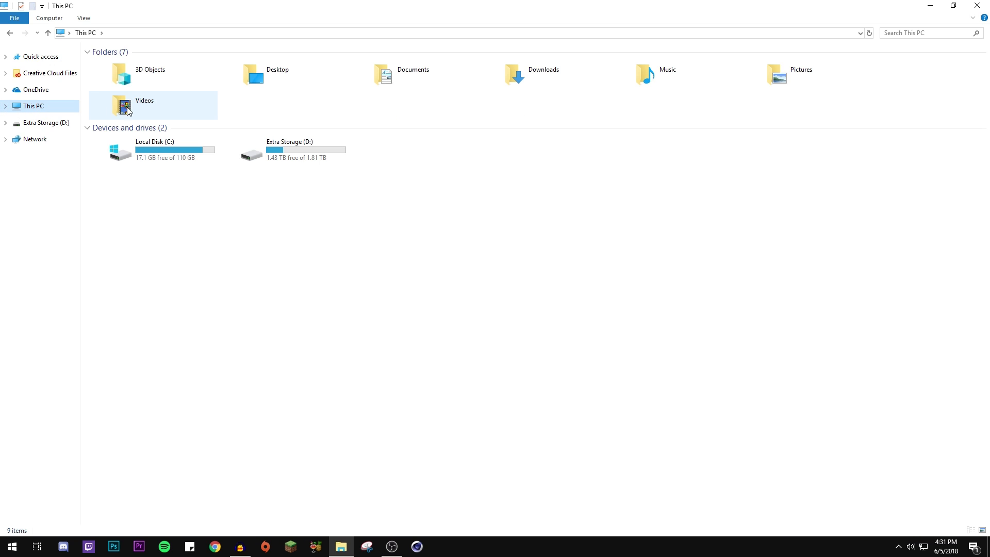
mouse_move(565, 80)
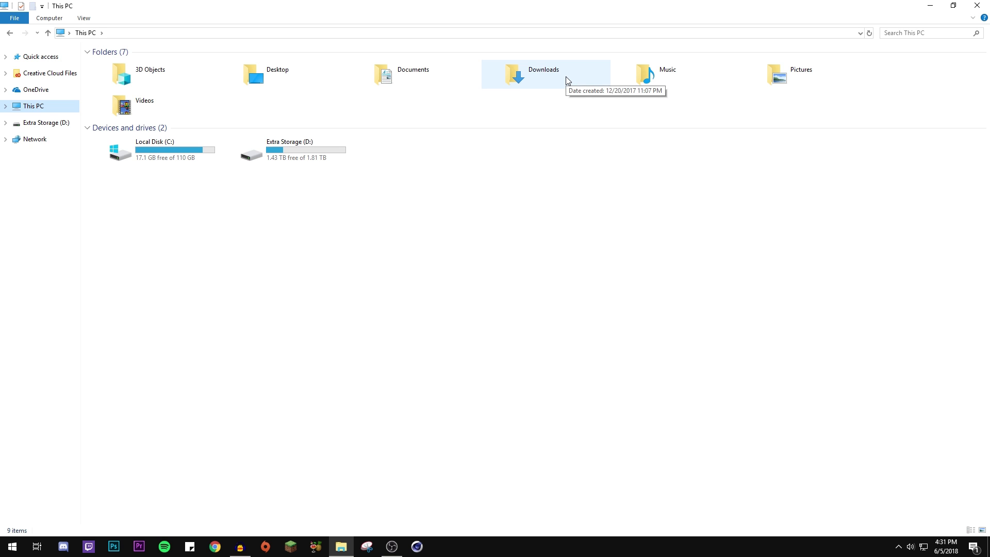
Step: Show the Downloads folder with the Decocraft jar, Forge installer and PTRLib jar
double_click(543, 74)
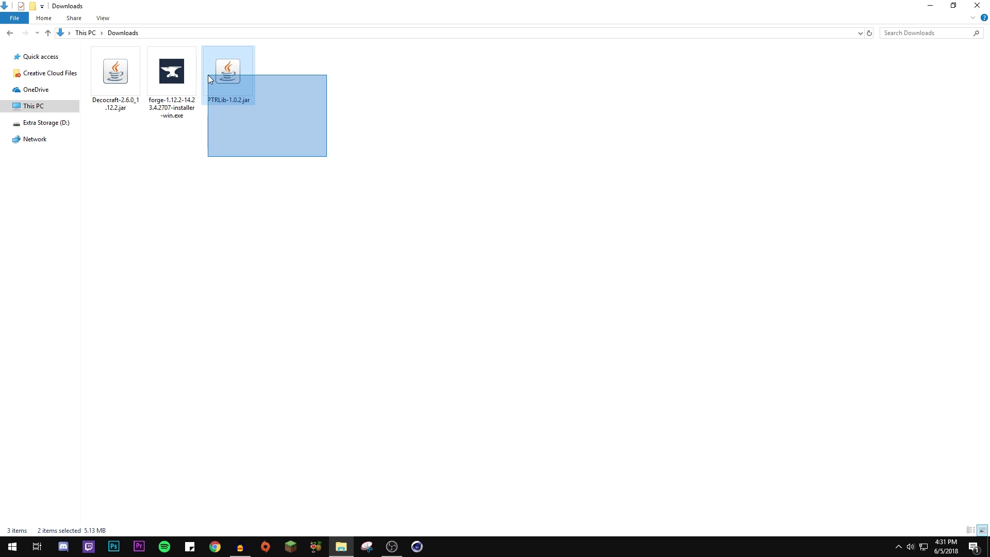
click(171, 72)
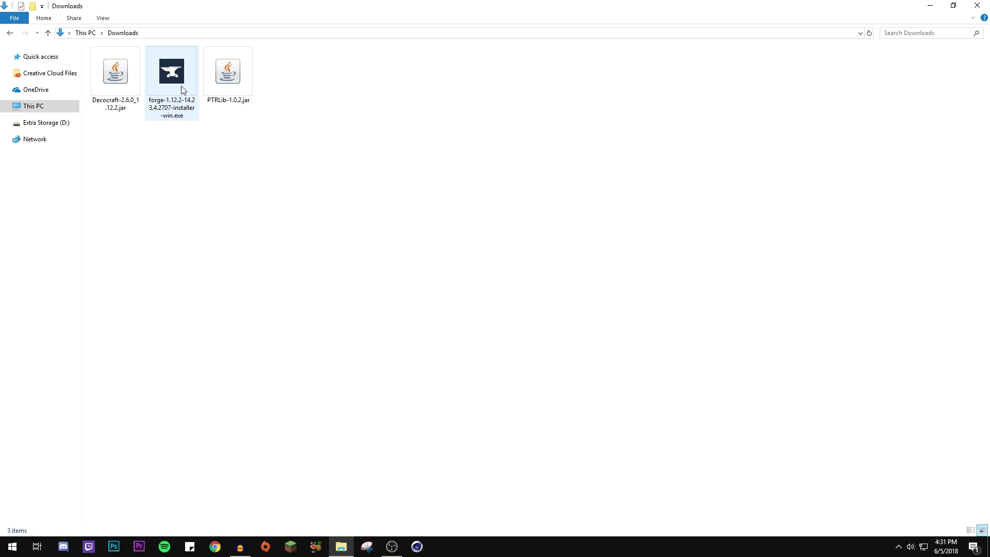
click(12, 546)
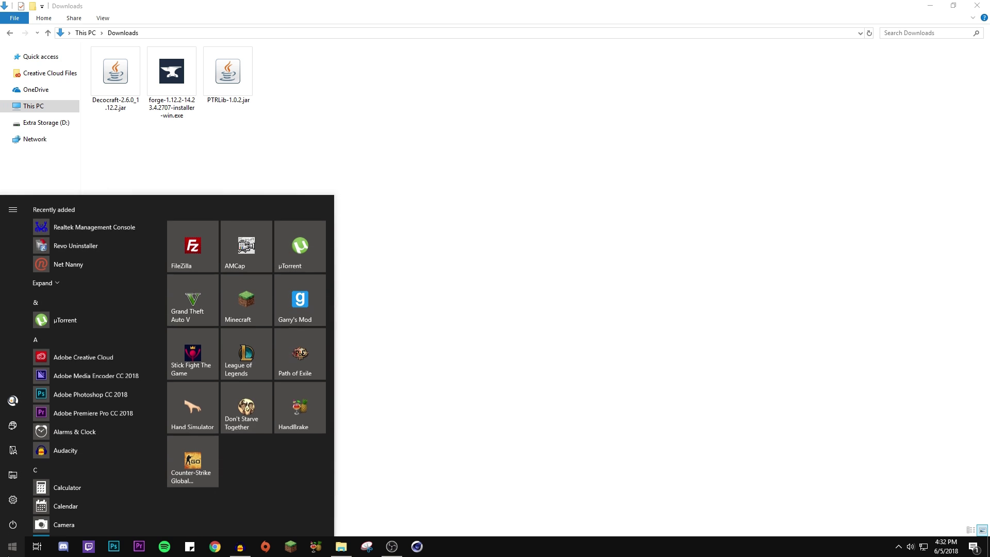
text(java)
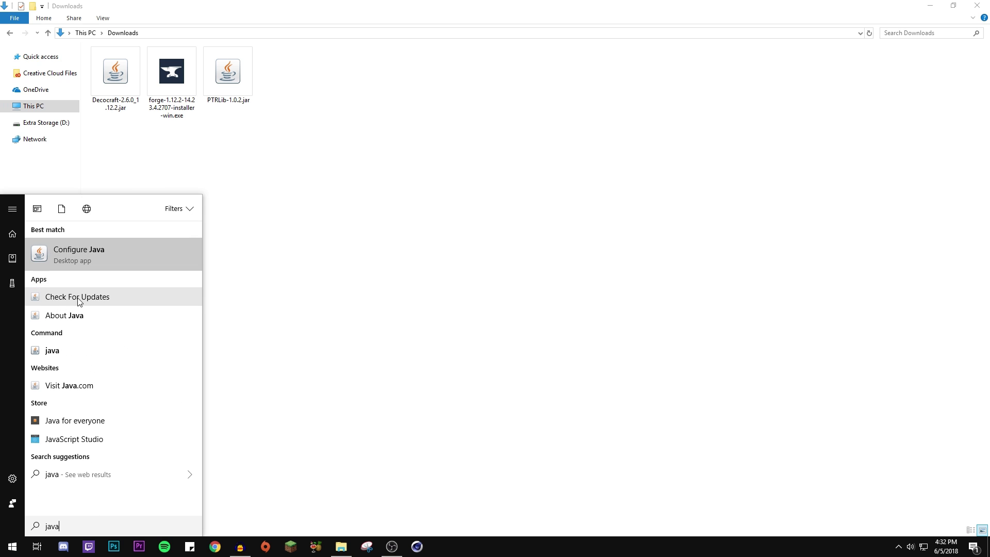
mouse_move(79, 254)
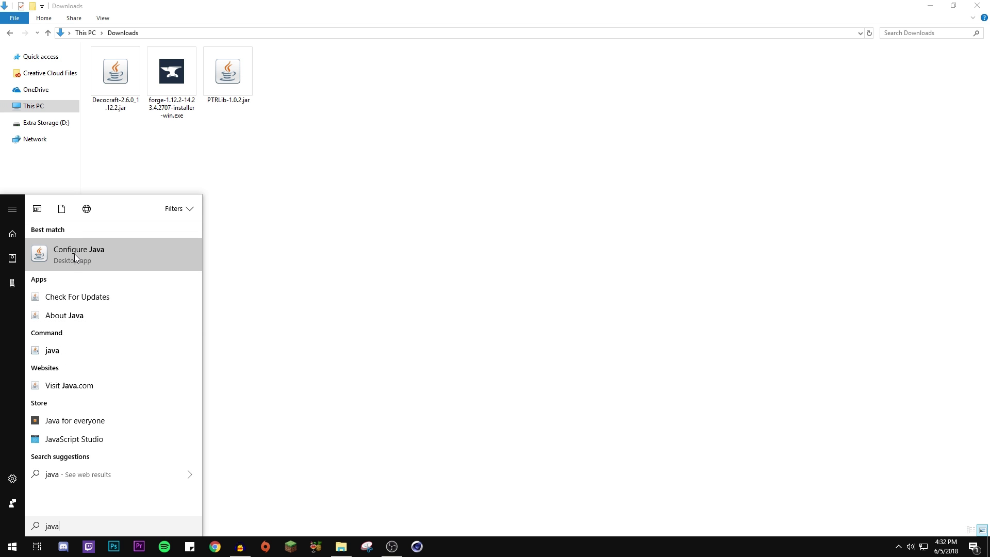
mouse_move(92, 266)
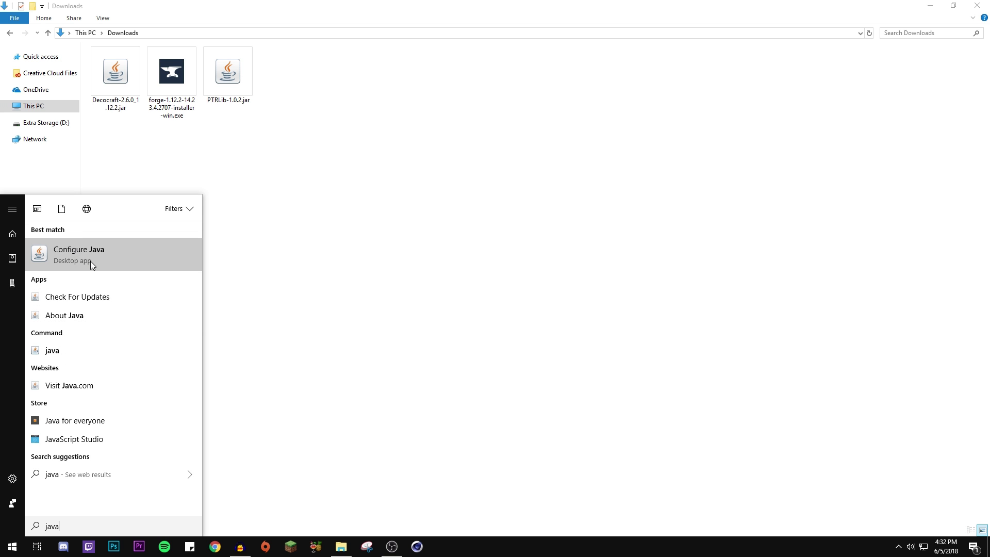
click(263, 495)
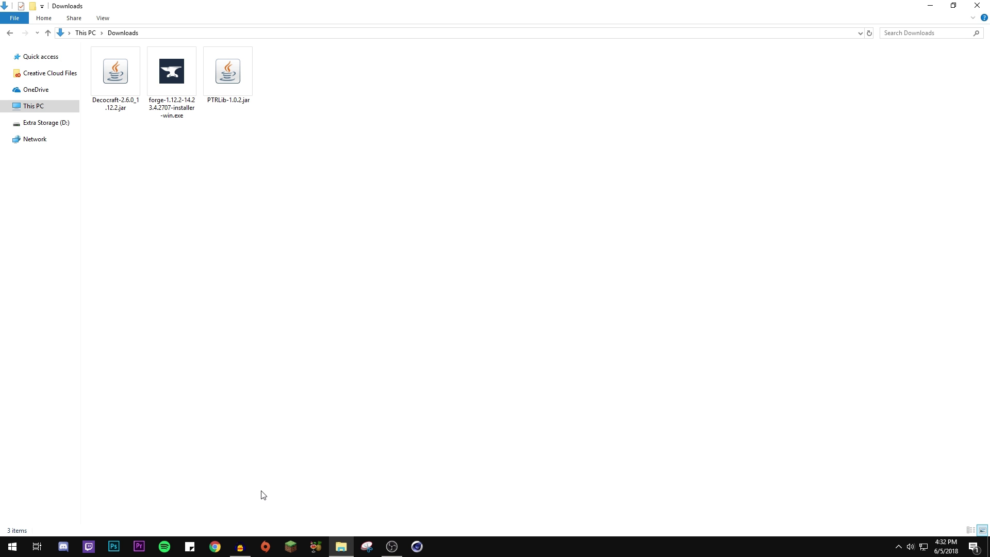
Step: Run the forge-1.12.2 installer with Install client and confirm the completed installation
click(171, 71)
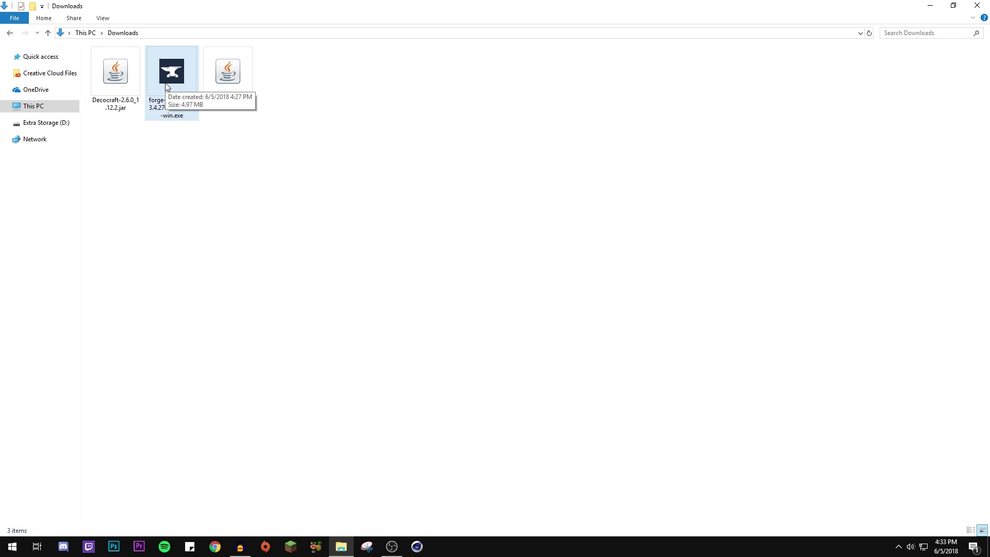
double_click(170, 71)
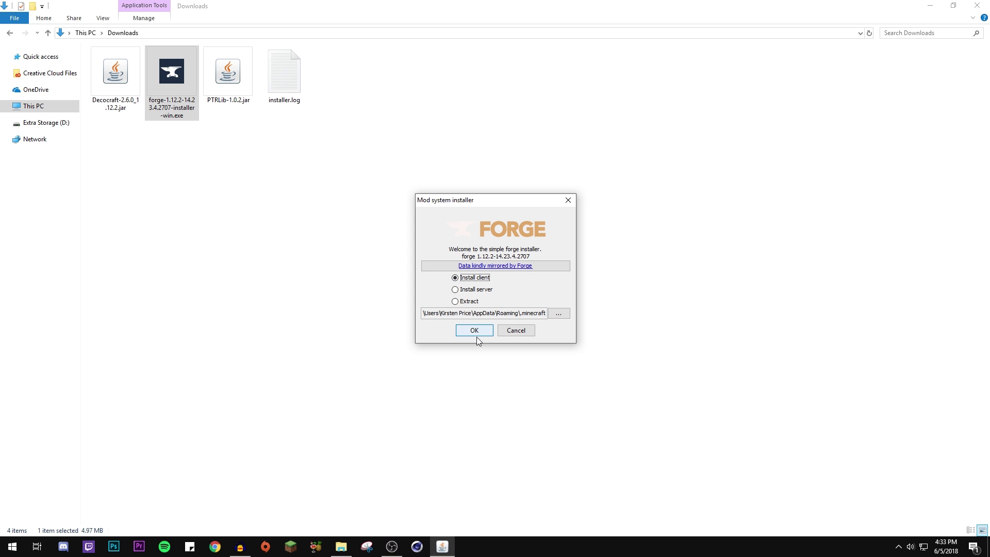
click(474, 330)
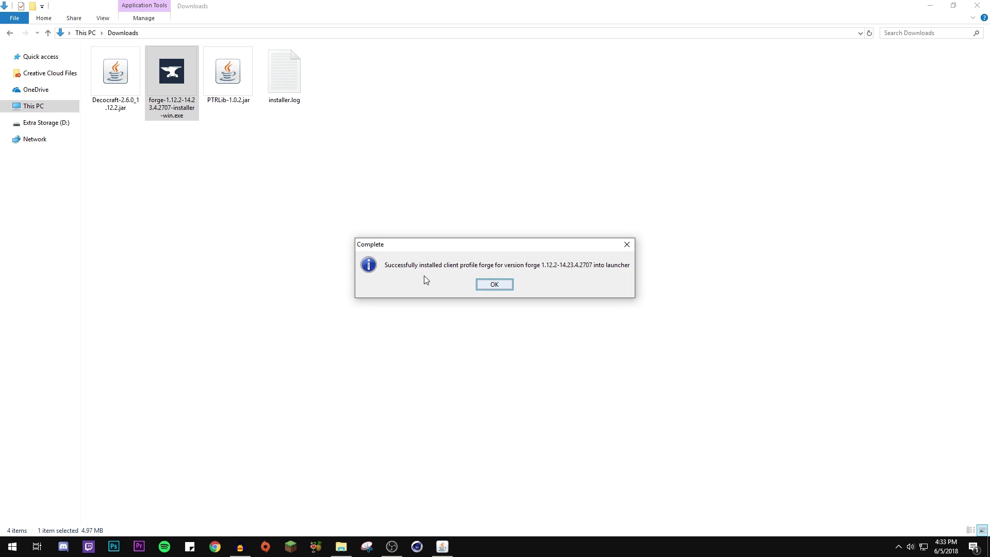
mouse_move(755, 270)
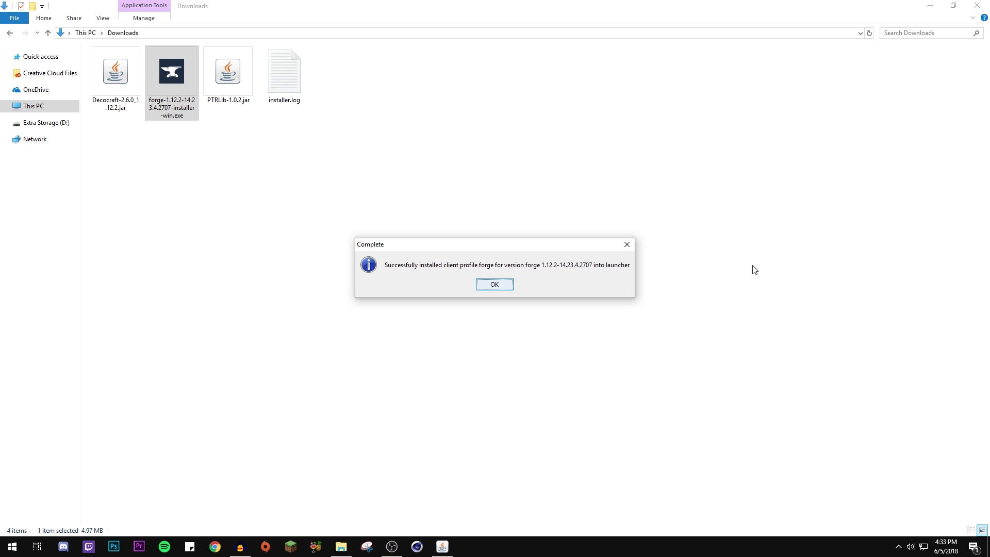
click(494, 284)
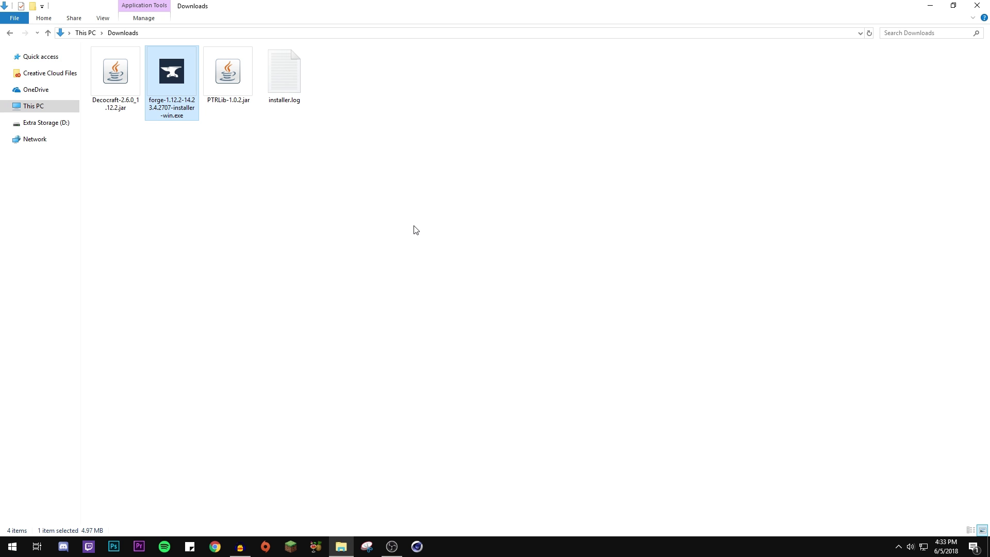
click(11, 547)
text(run)
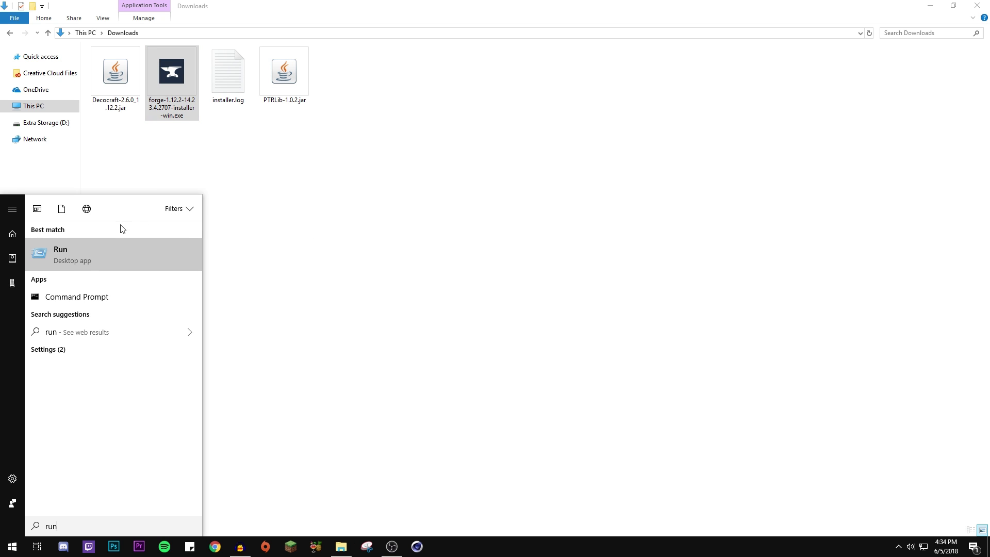
mouse_move(117, 259)
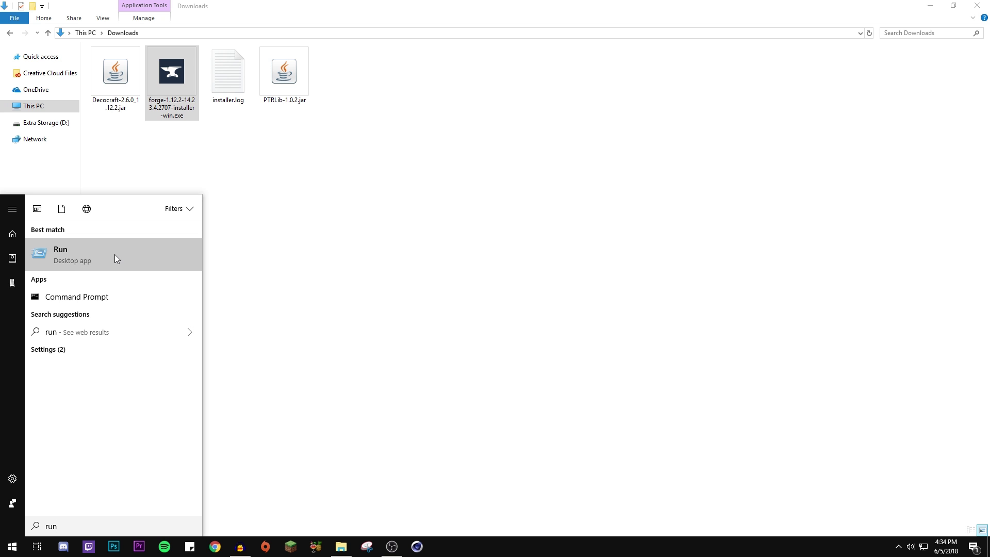
Step: Use Run with %appdata% to reach the AppData Roaming folder
click(60, 254)
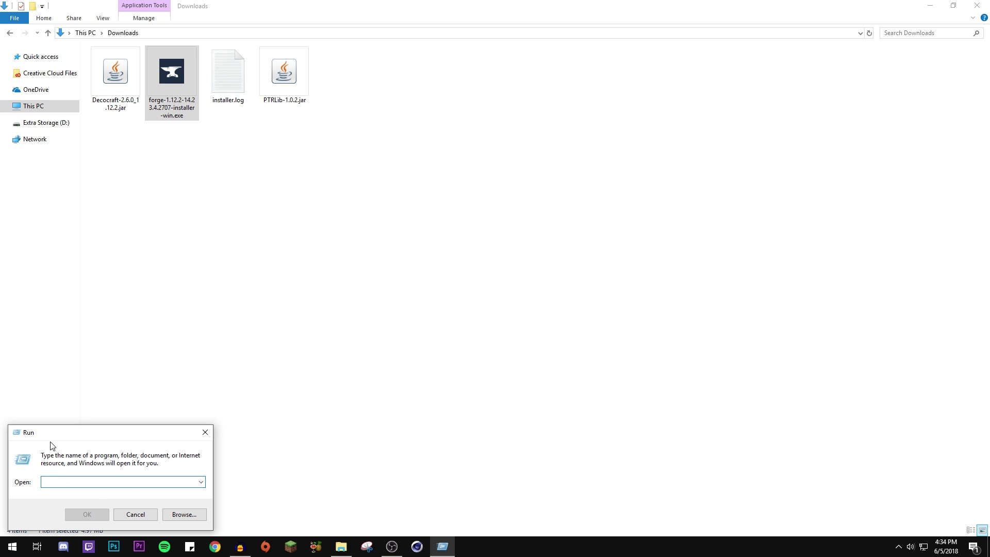
text(%appd)
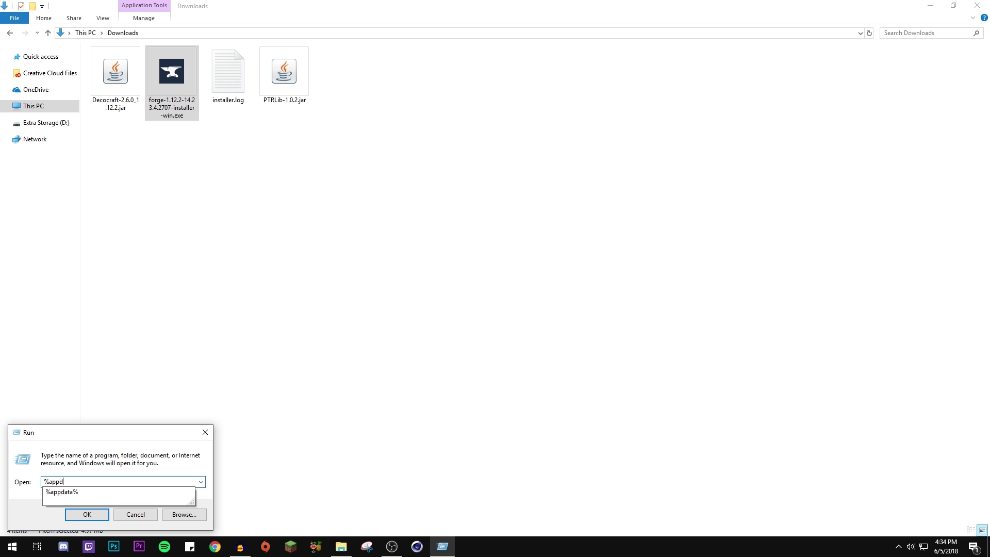
click(60, 493)
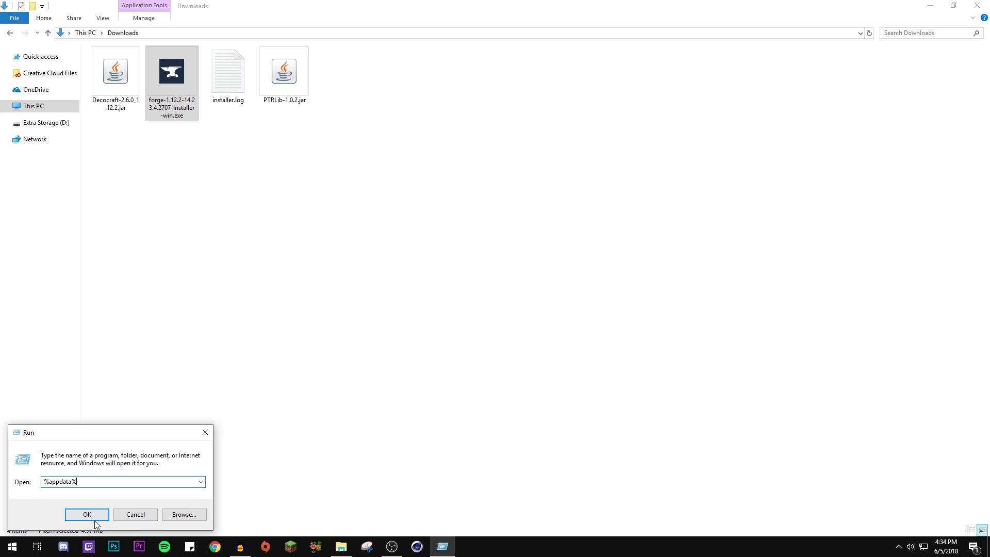
click(86, 514)
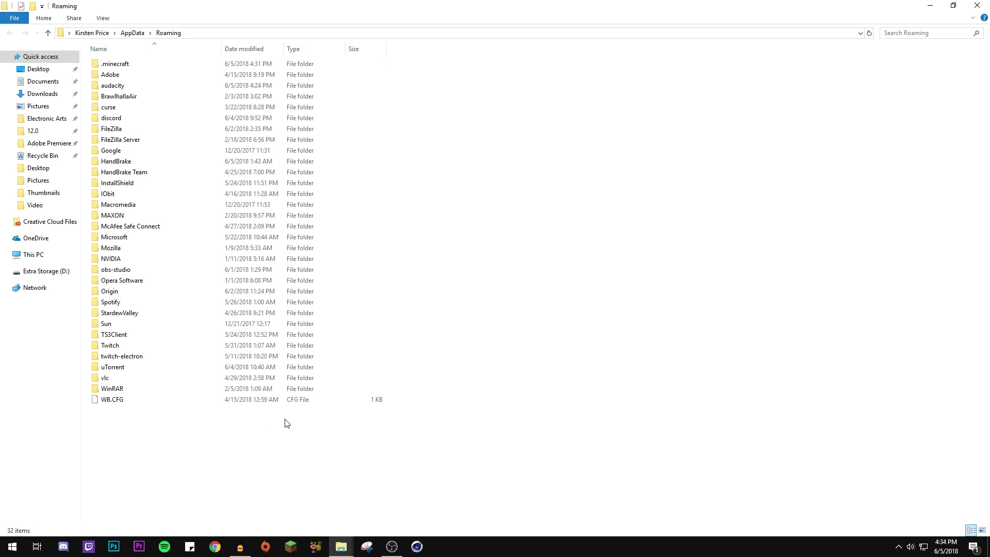
Step: Enter the .minecraft folder inside AppData Roaming
click(114, 63)
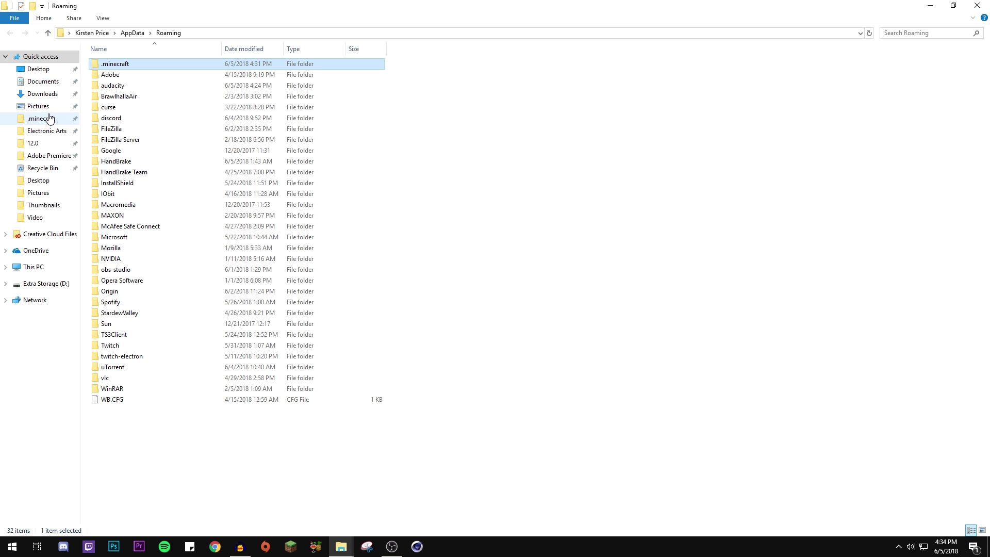
mouse_move(114, 64)
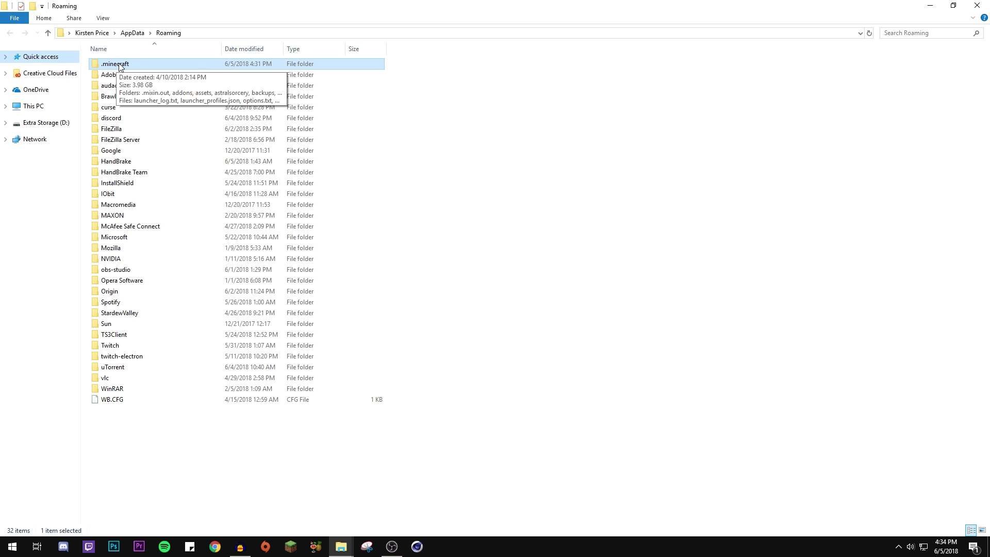
double_click(115, 63)
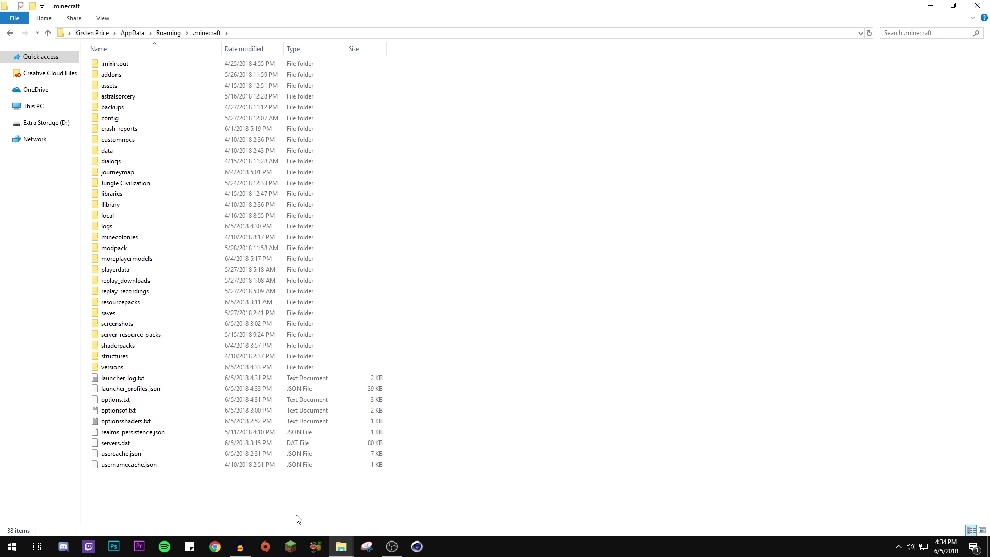
mouse_move(678, 465)
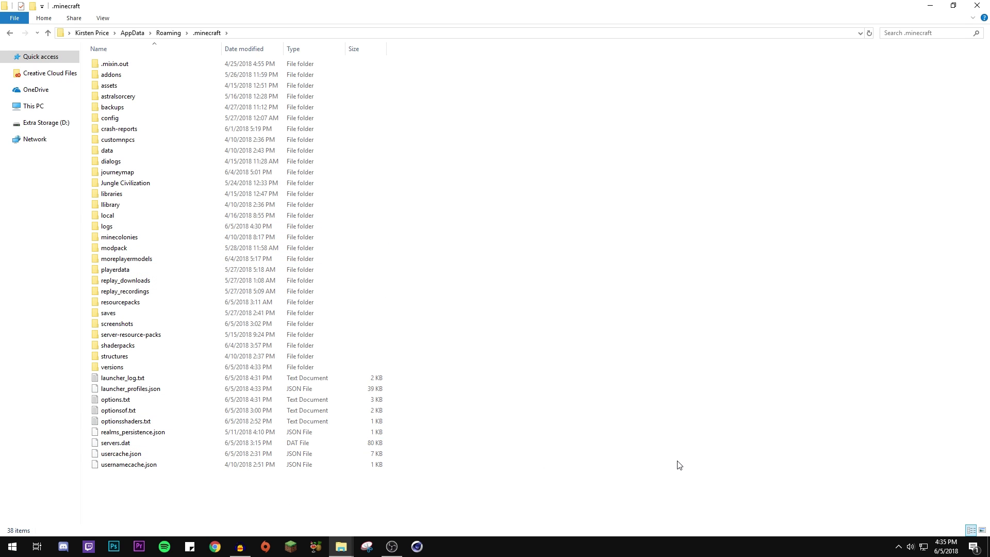
Step: Create a new mods folder inside .minecraft and enter it
right_click(190, 354)
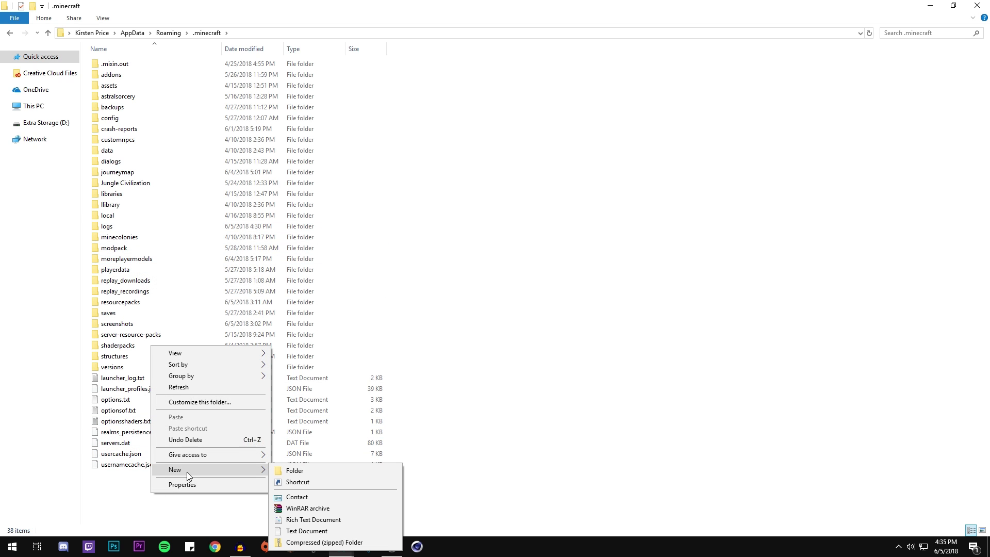
click(294, 471)
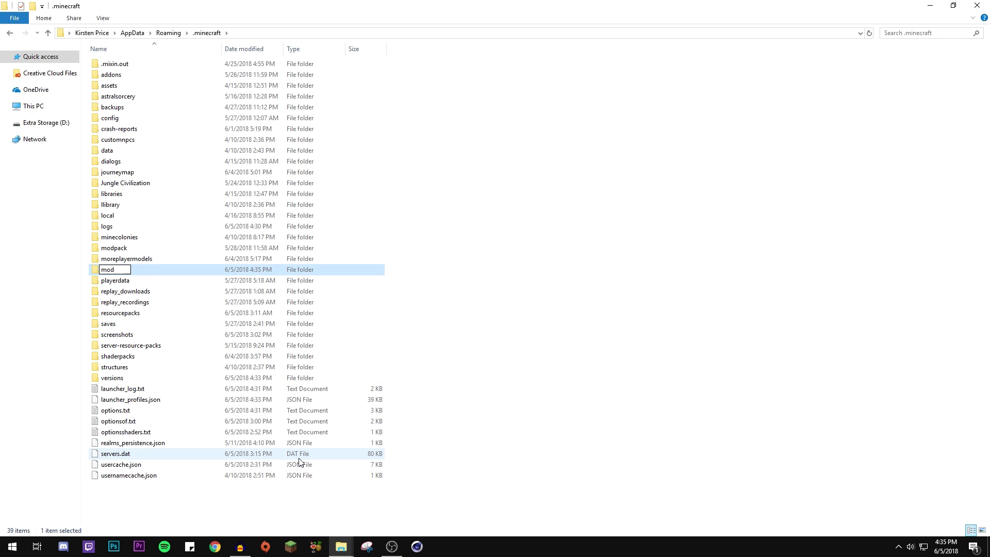
text(s)
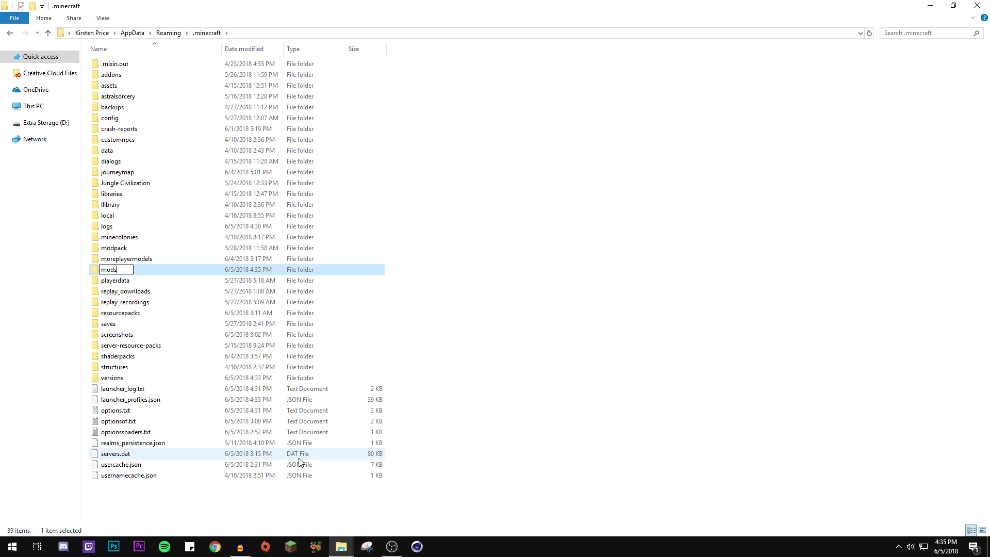
double_click(108, 269)
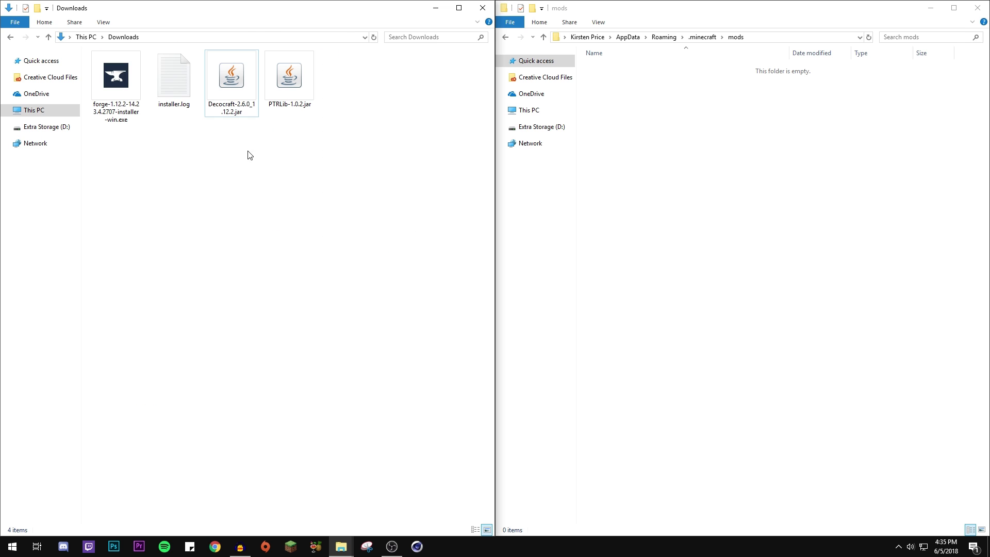
Step: Move the Decocraft and PTRLib jars into mods, then return to the Minecraft Launcher
click(288, 75)
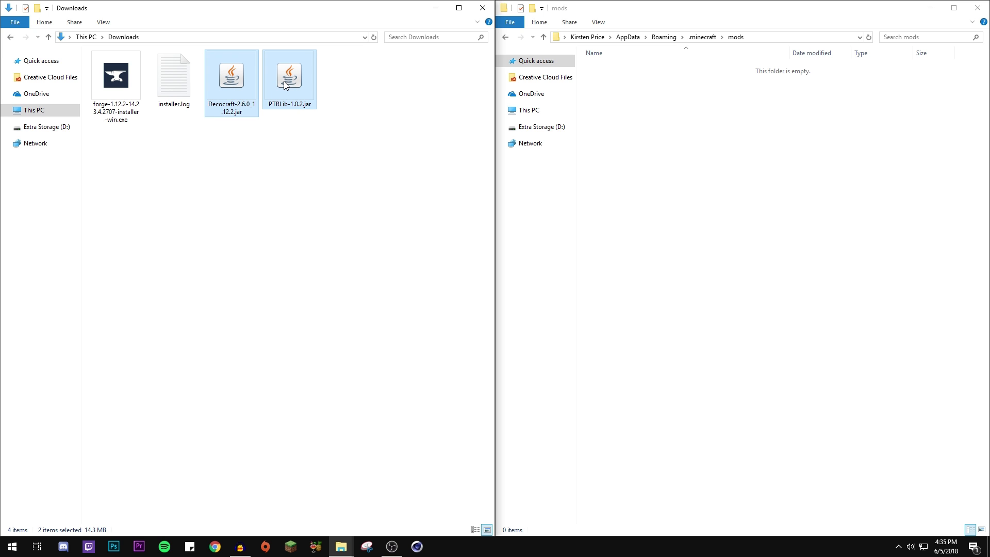
drag(261, 80, 726, 72)
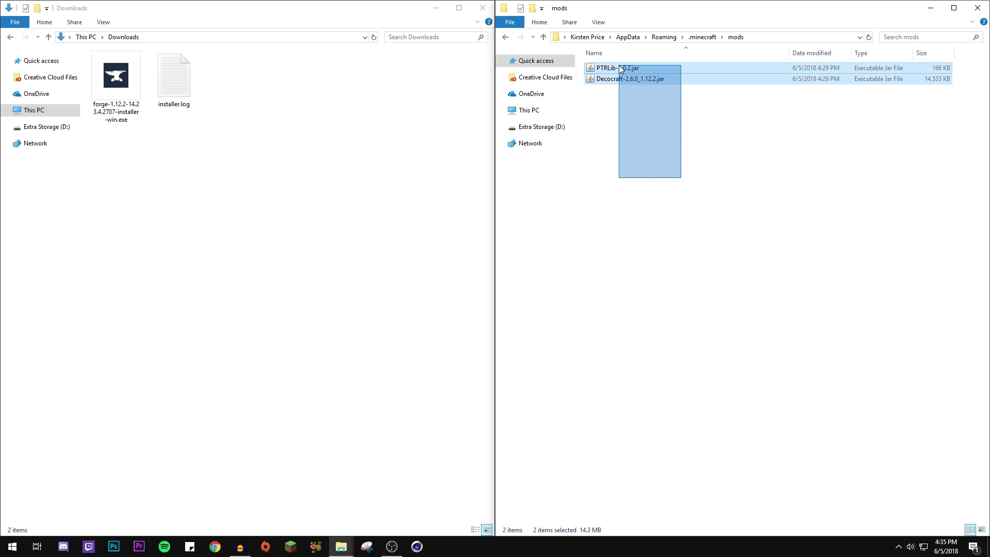
click(116, 75)
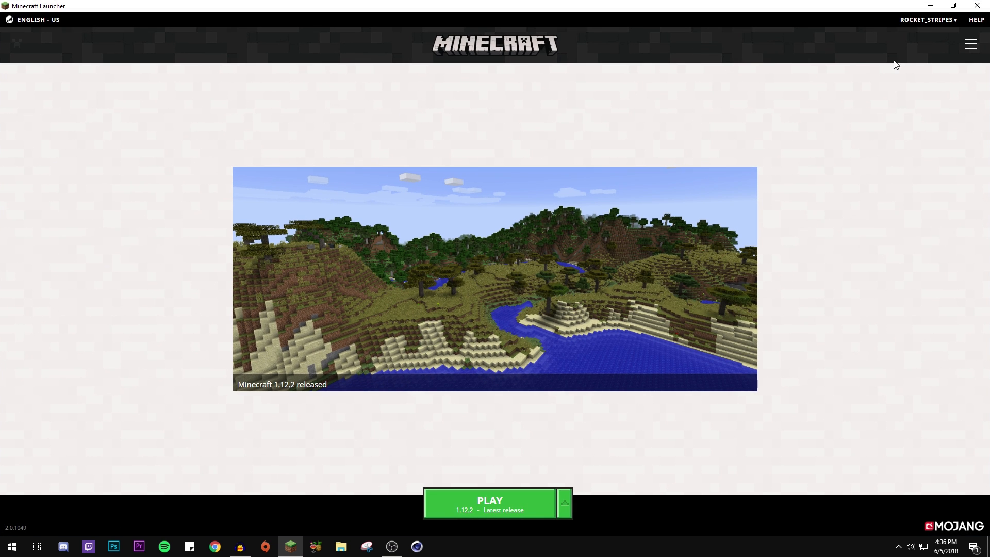
Step: Start a new launch configuration from the Launch options list
click(970, 43)
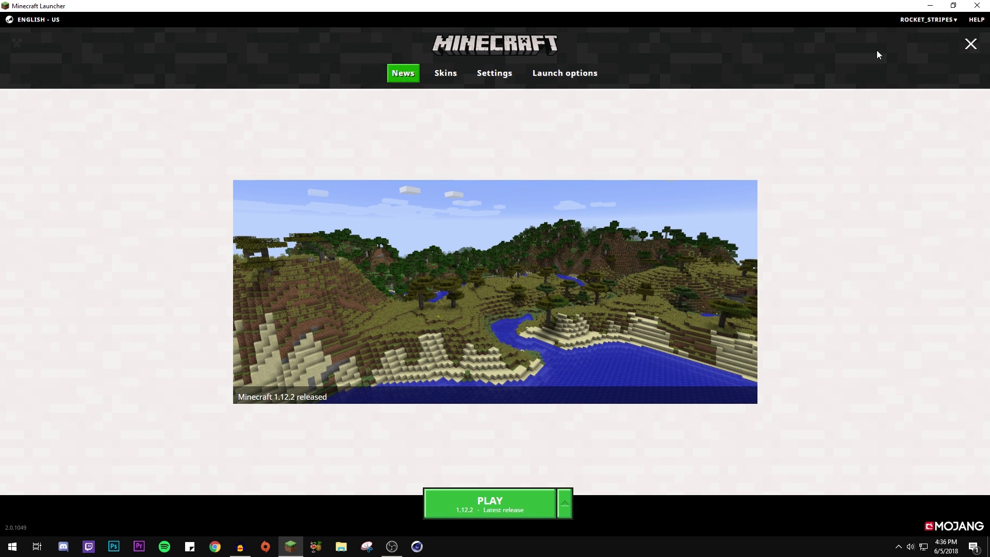
click(564, 72)
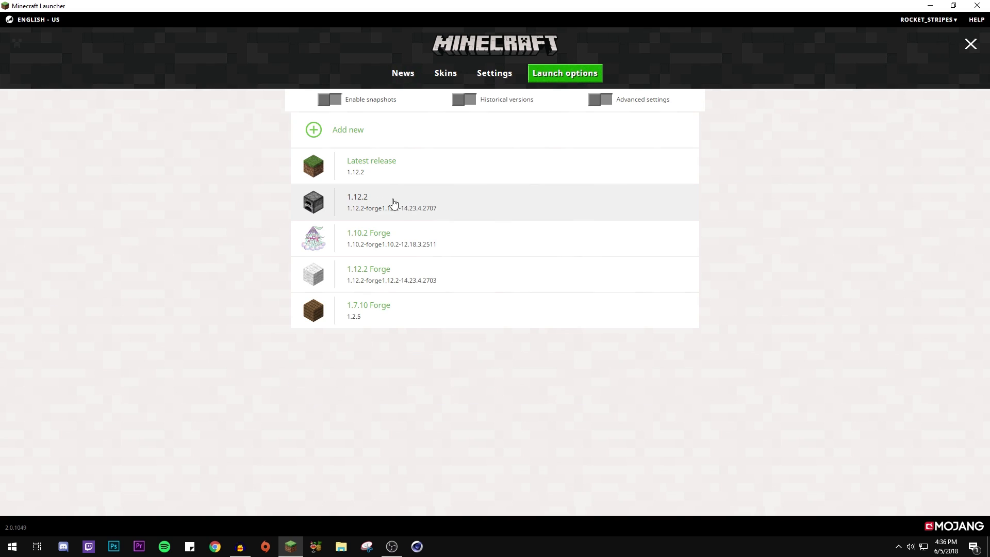
mouse_move(347, 210)
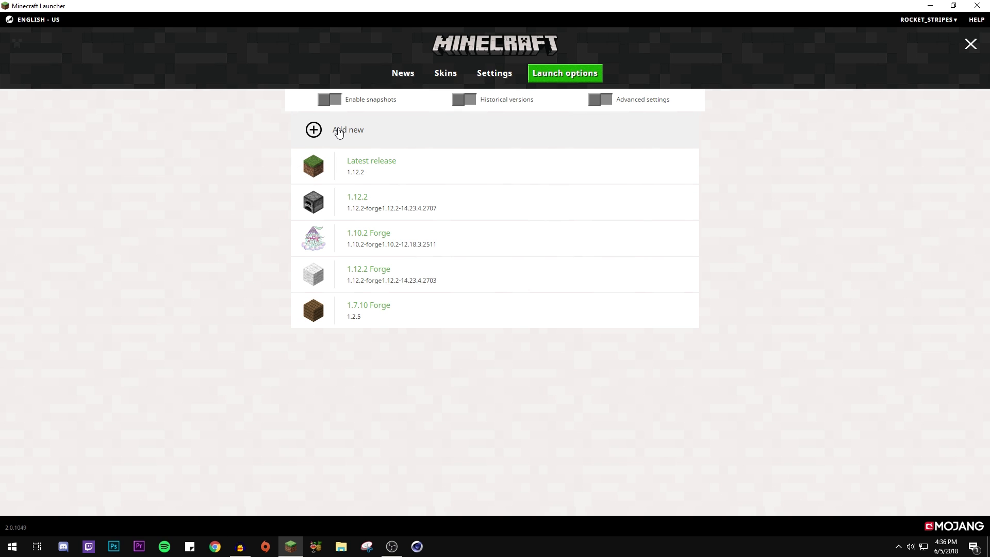
click(313, 130)
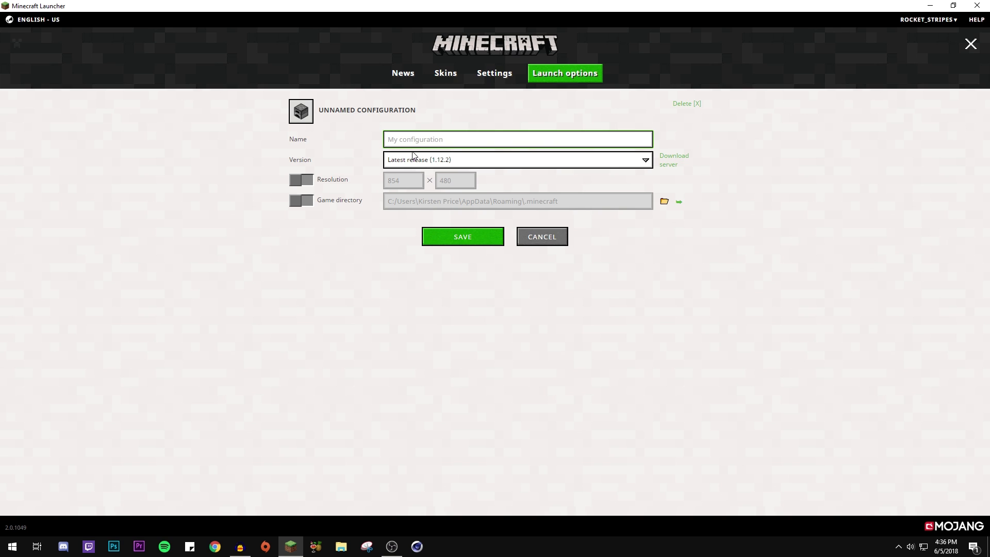
Step: Name it Decocraft, assign version 1.12.2-forge1.12.2-14.23.4.2707, and return to news
text(Decocraft)
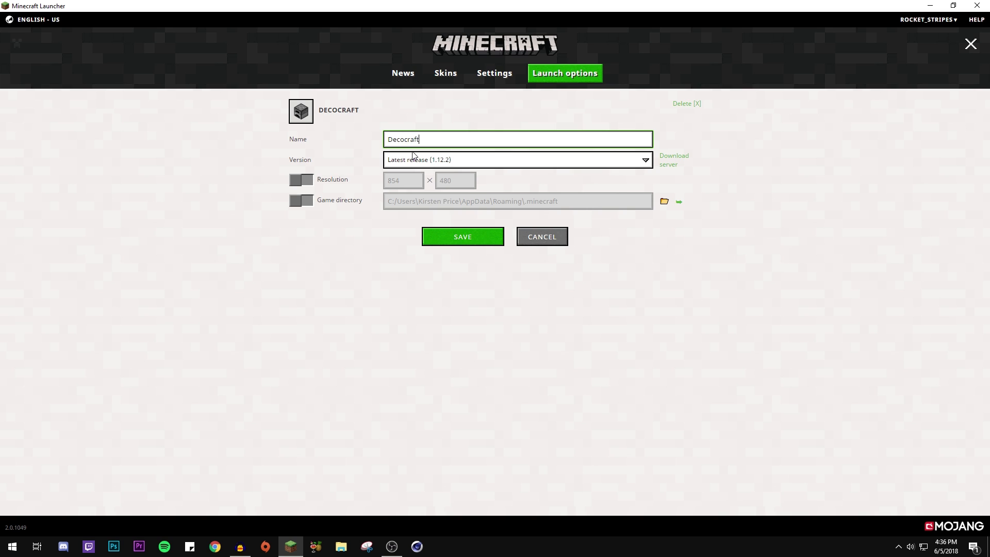
text(" ")
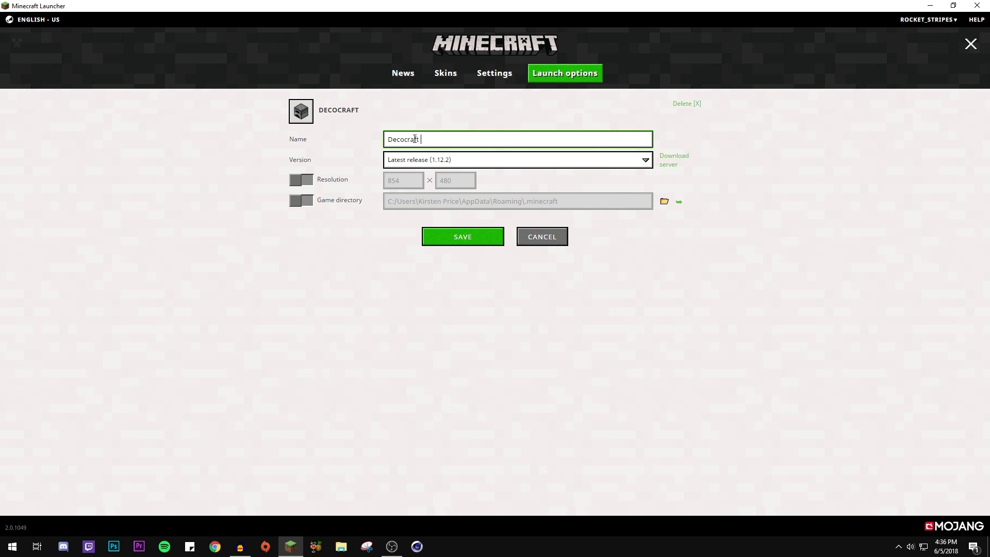
click(516, 159)
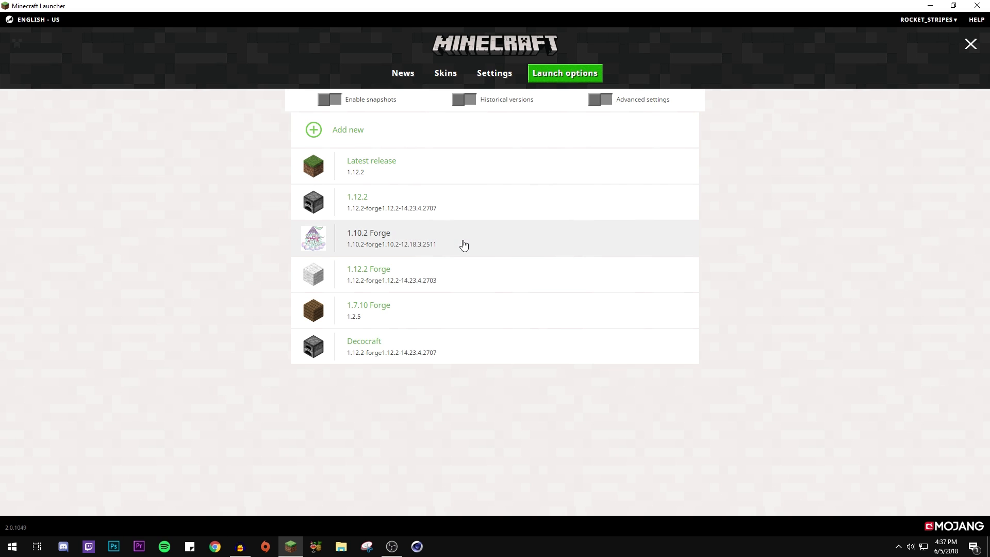
click(402, 72)
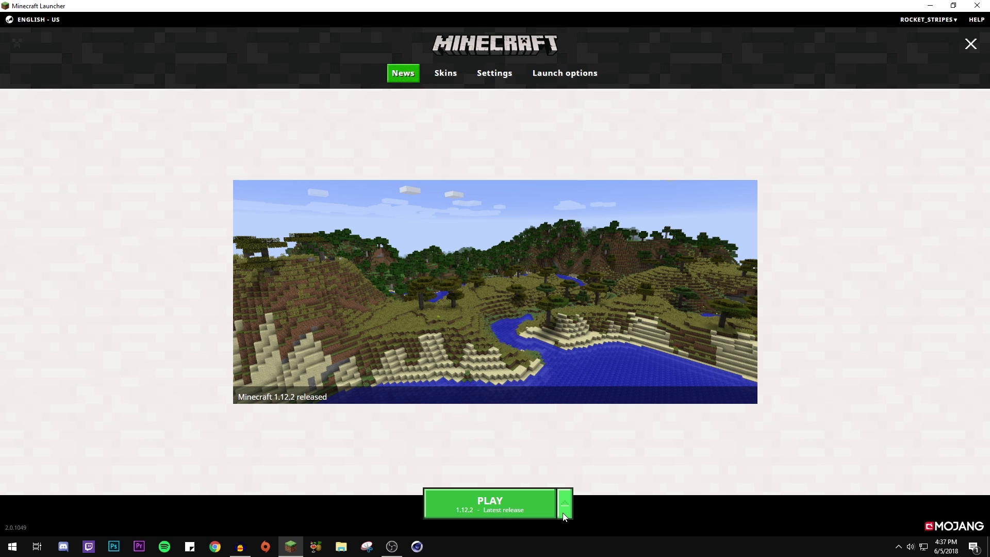
Step: Launch Minecraft 1.12.2 with Forge using the Decocraft profile from the launcher
click(563, 503)
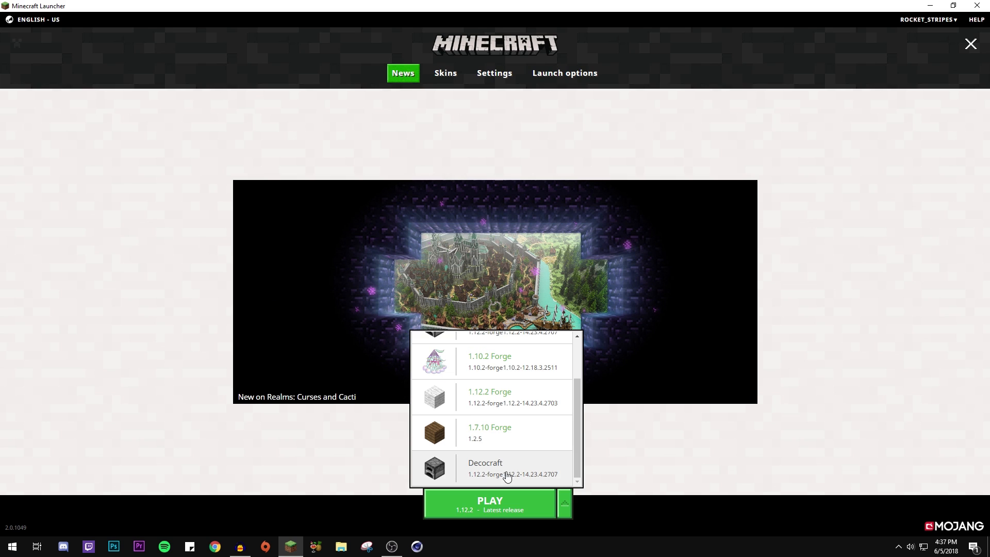
click(511, 469)
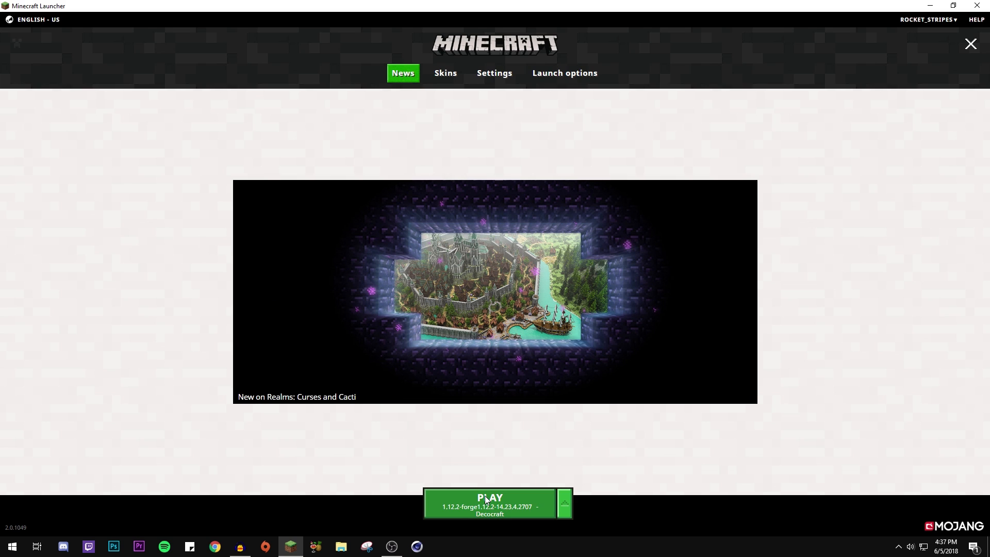
click(489, 502)
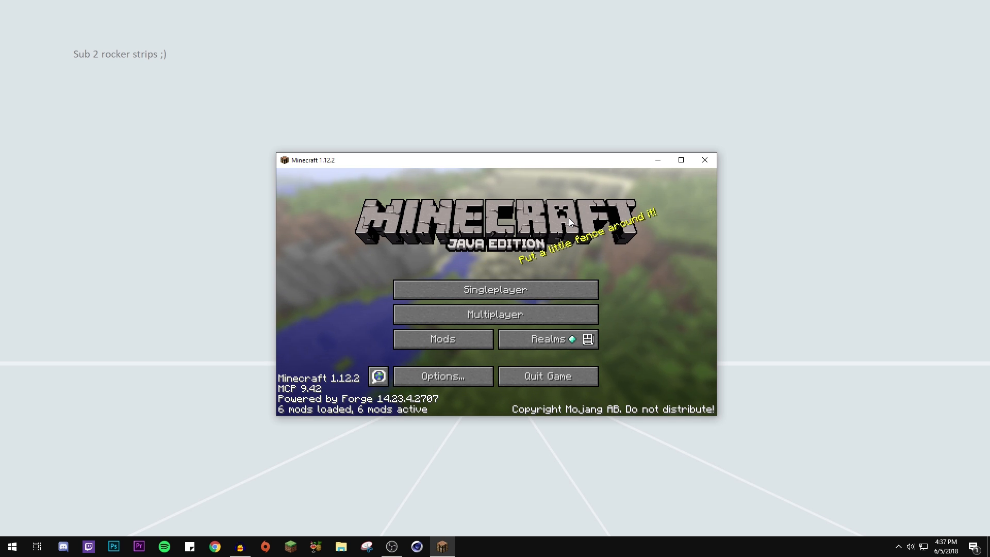
mouse_move(666, 181)
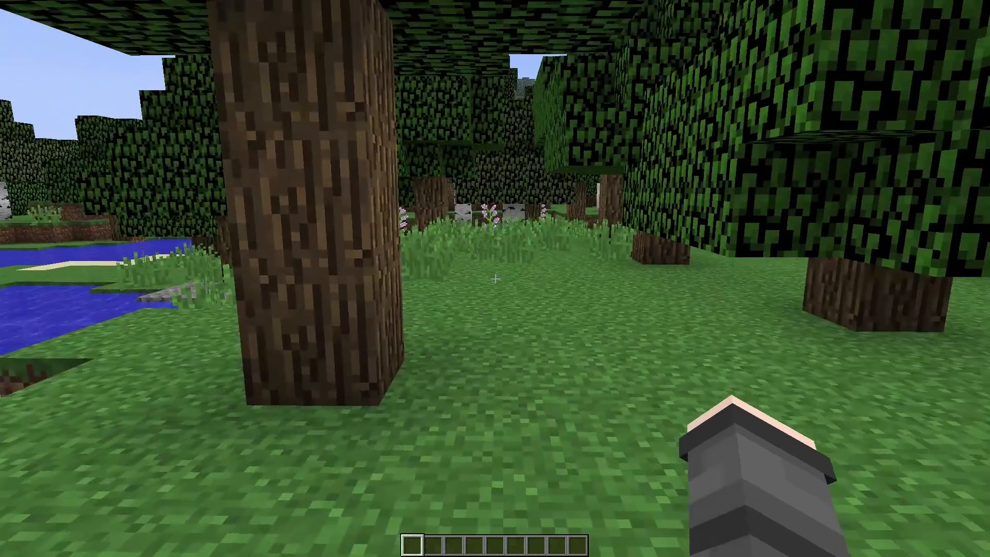
Step: Browse the creative inventory to the Decocraft tabs to find the treadmill
key(e)
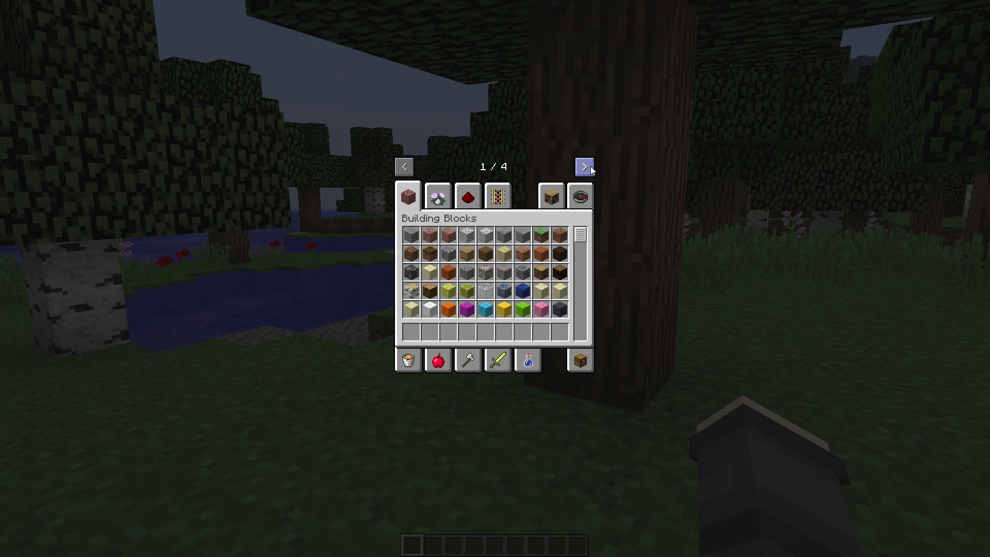
click(581, 166)
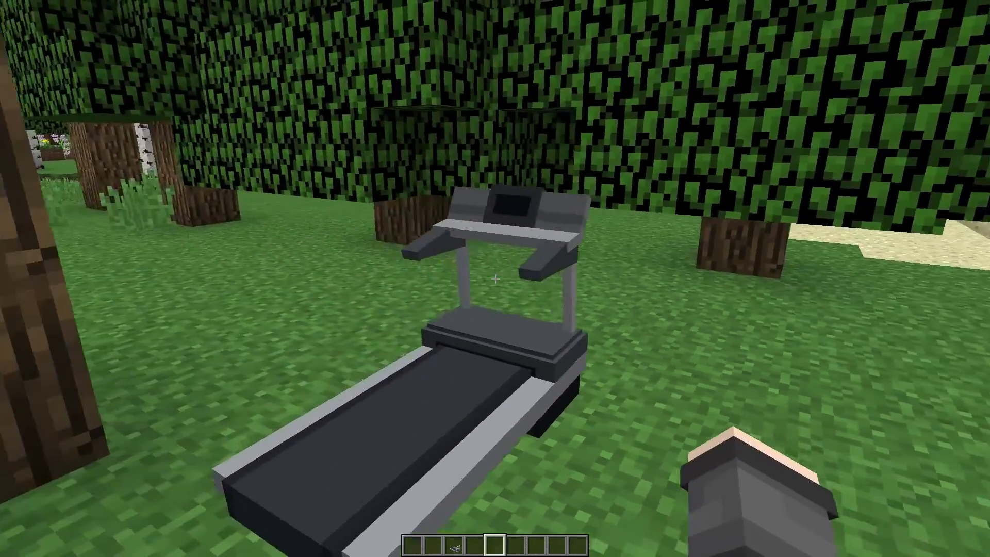
mouse_move(495, 278)
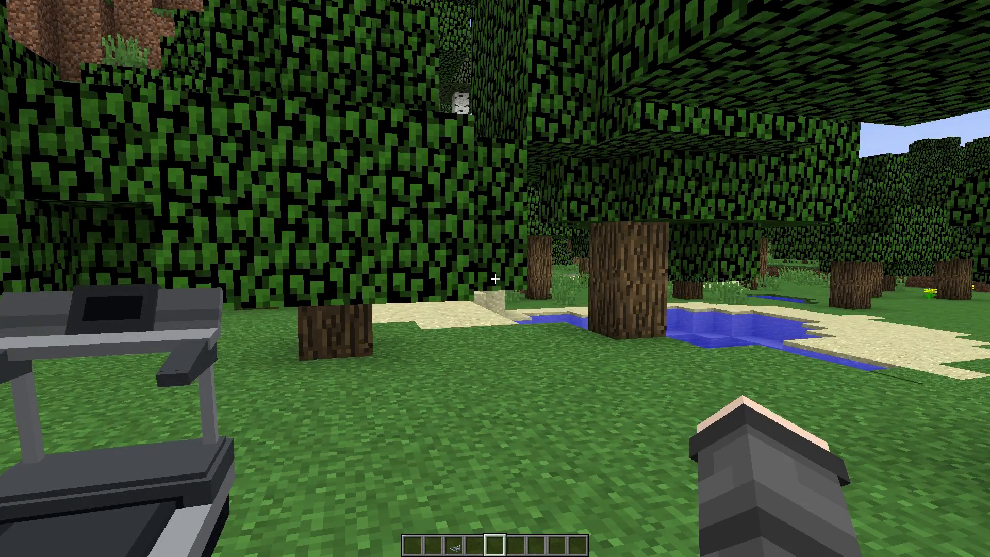
mouse_move(495, 278)
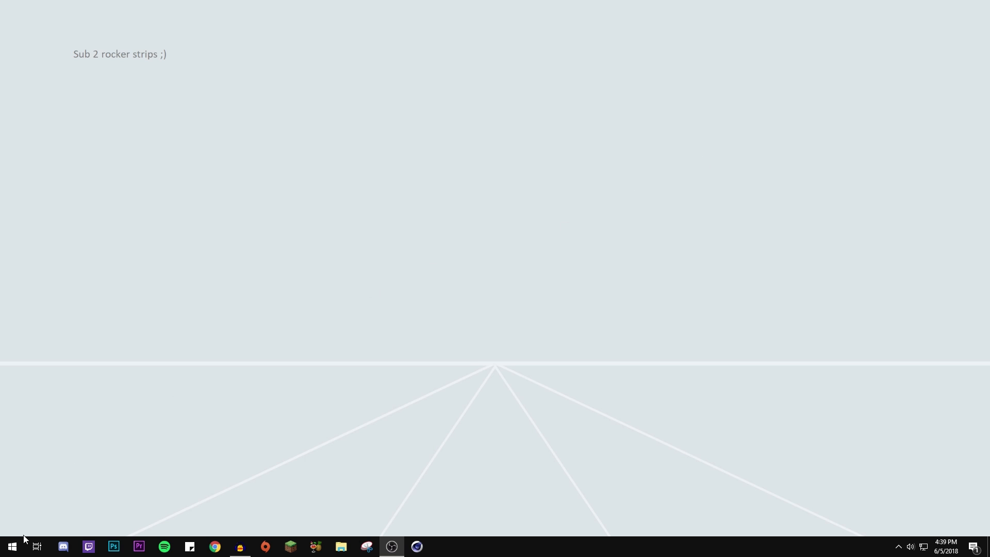
Step: Search Start for 'ram' and view the About page showing 8.00 GB installed
text(ram)
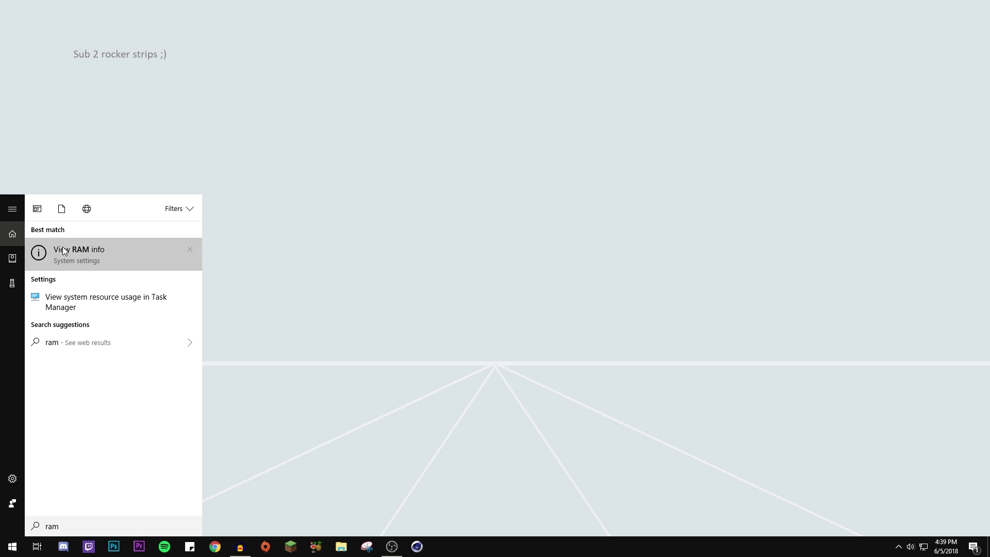
click(78, 253)
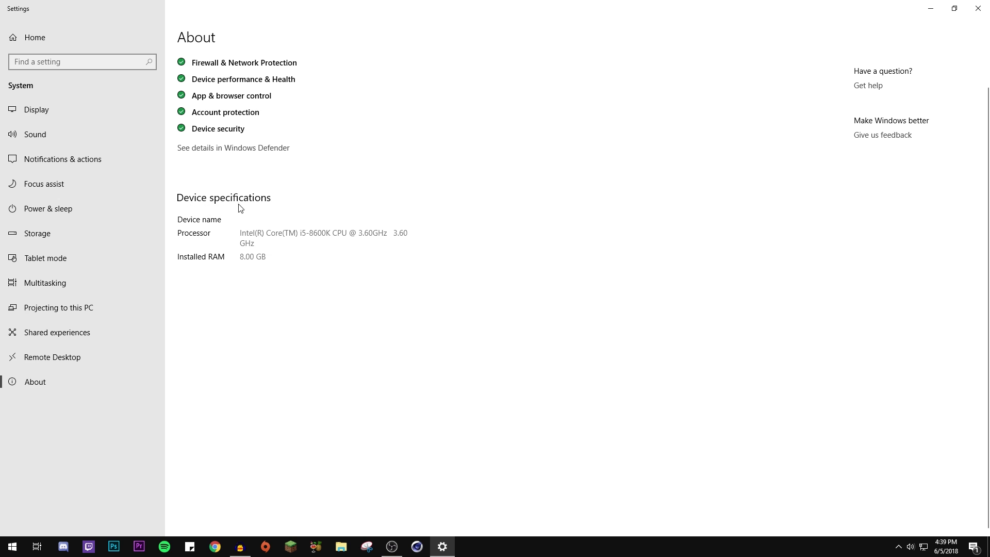
mouse_move(253, 261)
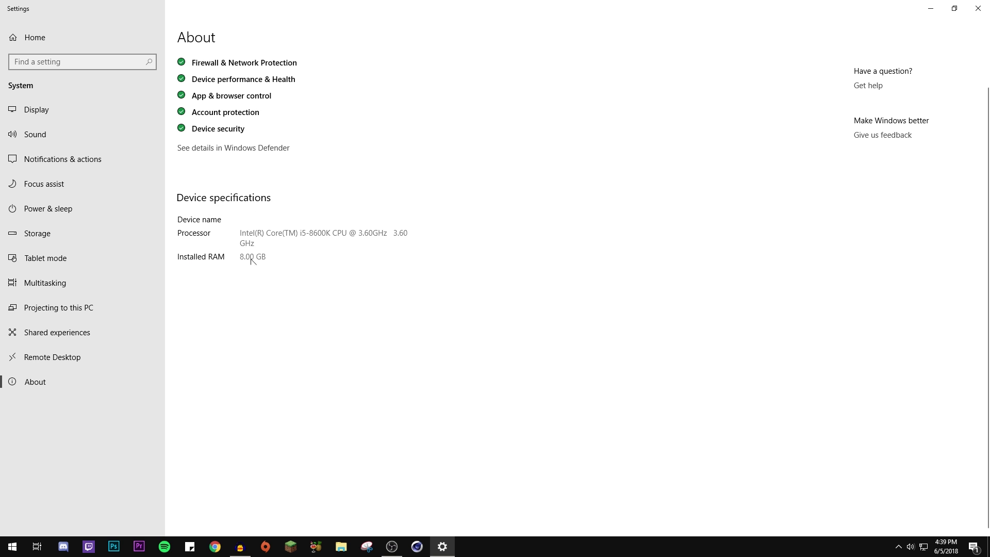
mouse_move(305, 259)
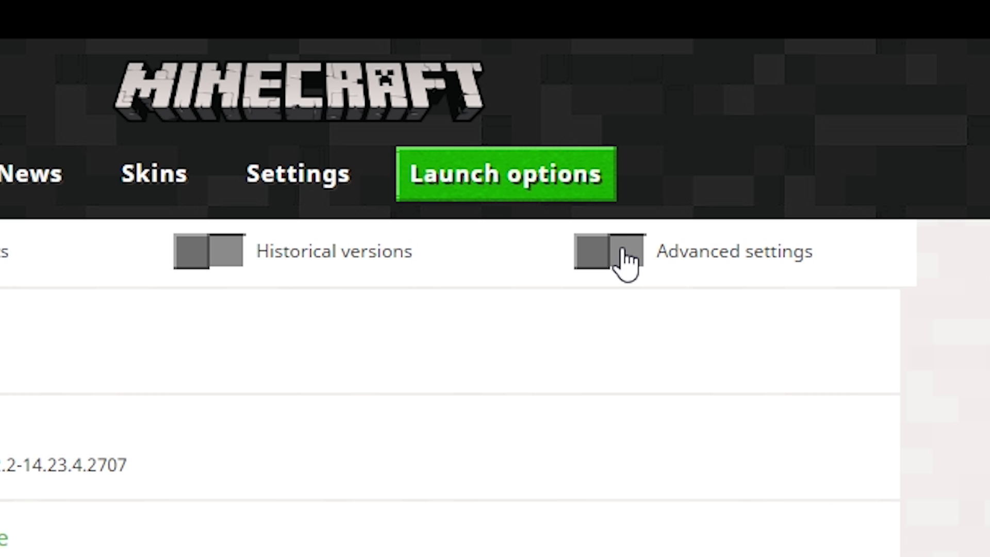
Step: Enable advanced Java settings, accept the warning, and select the Decocraft profile for editing
click(608, 252)
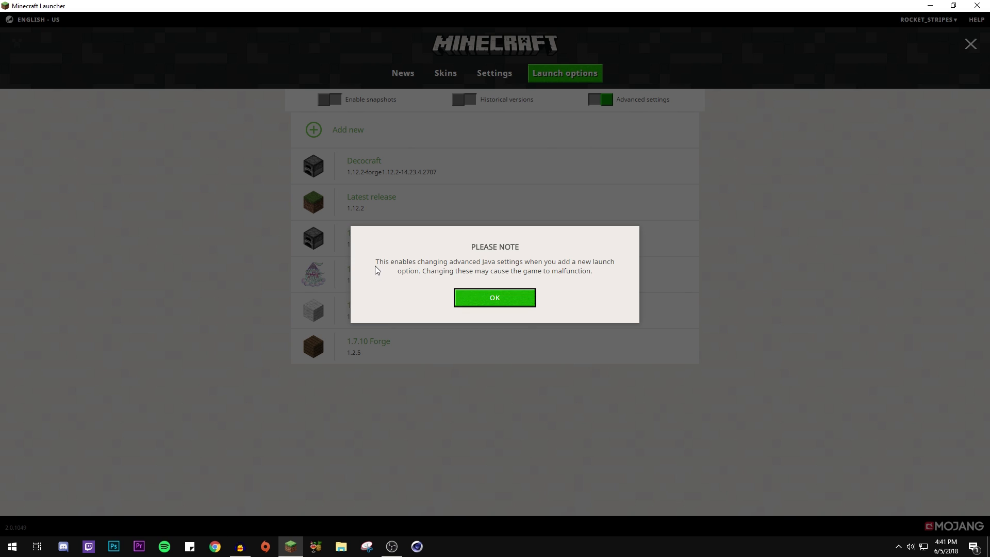
mouse_move(537, 293)
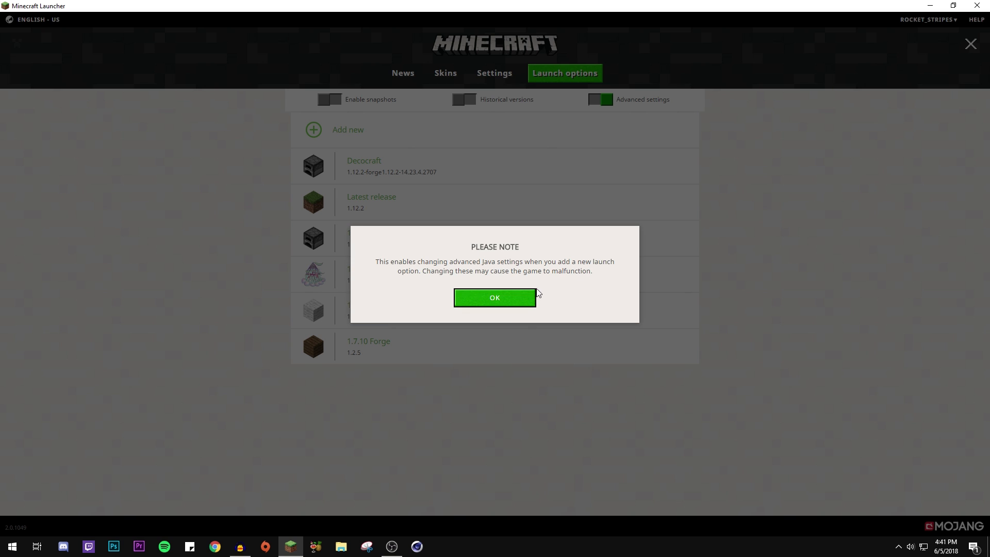
click(494, 297)
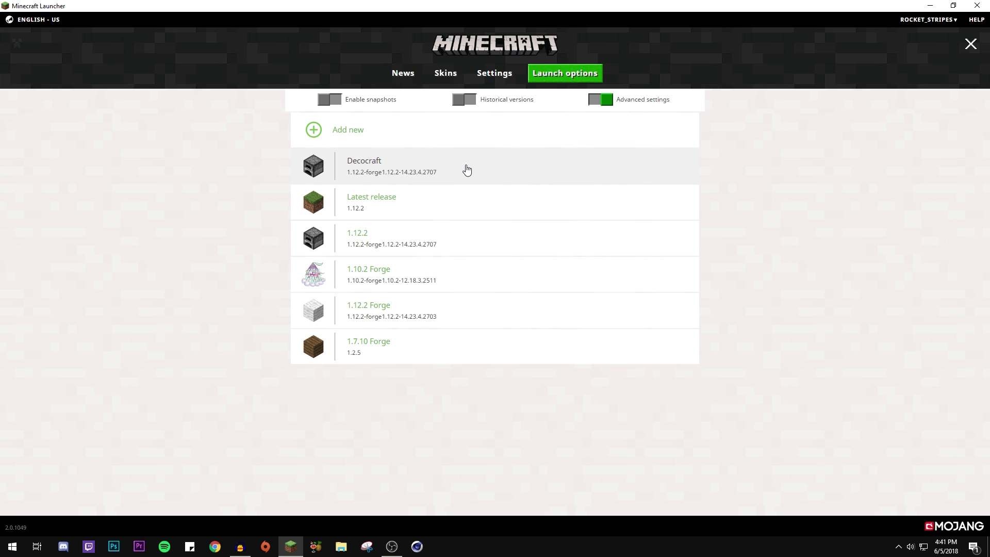
click(392, 166)
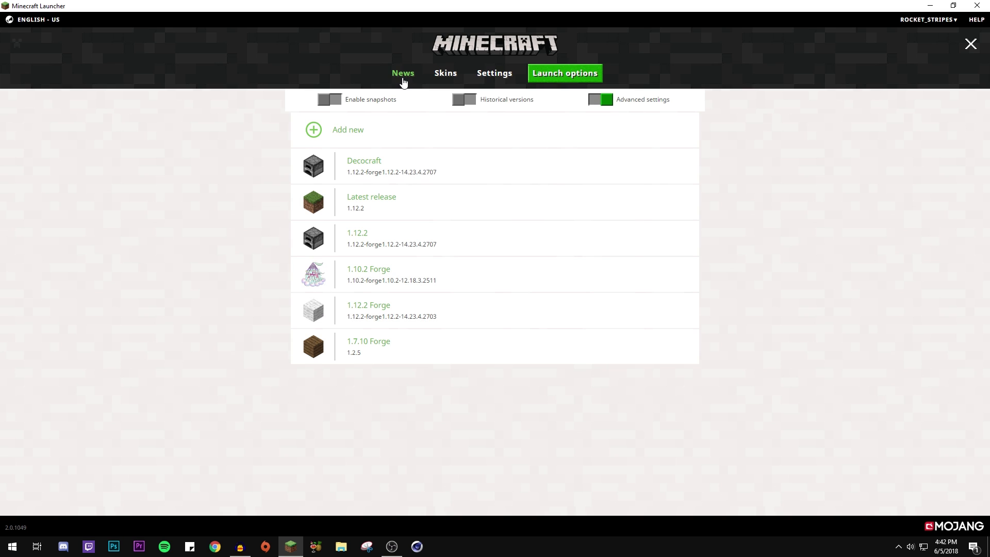
Step: Relaunch the game from the Decocraft profile and load the singleplayer world
click(402, 73)
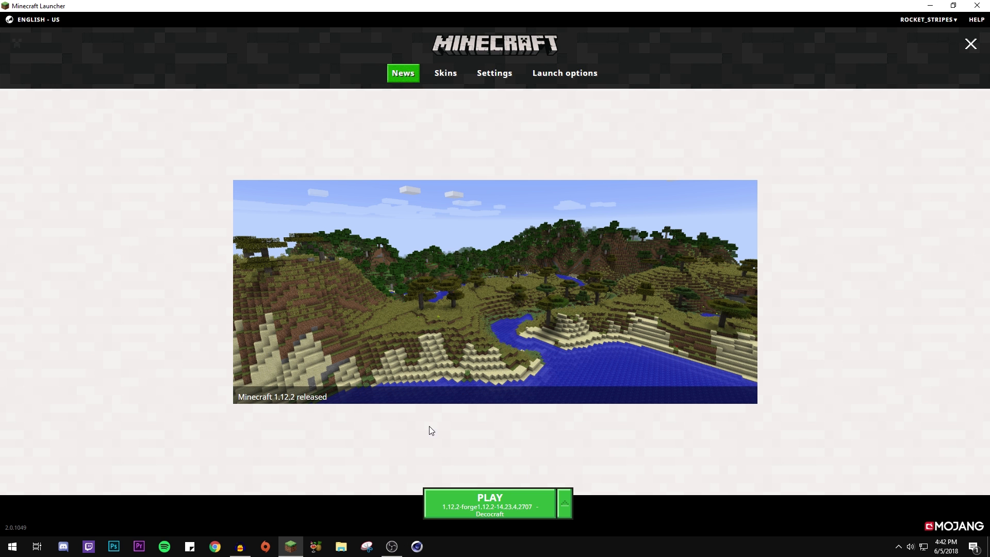
click(489, 501)
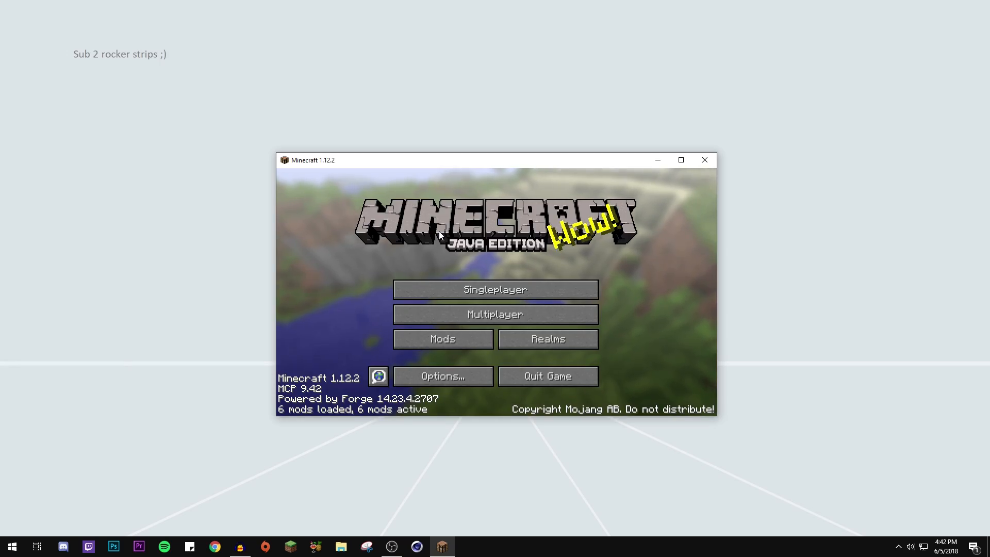
click(494, 289)
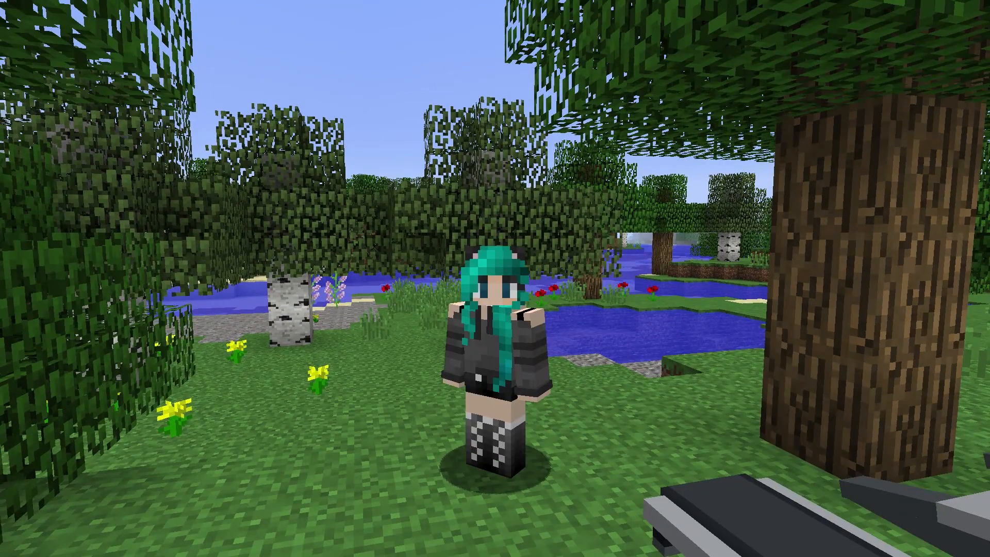